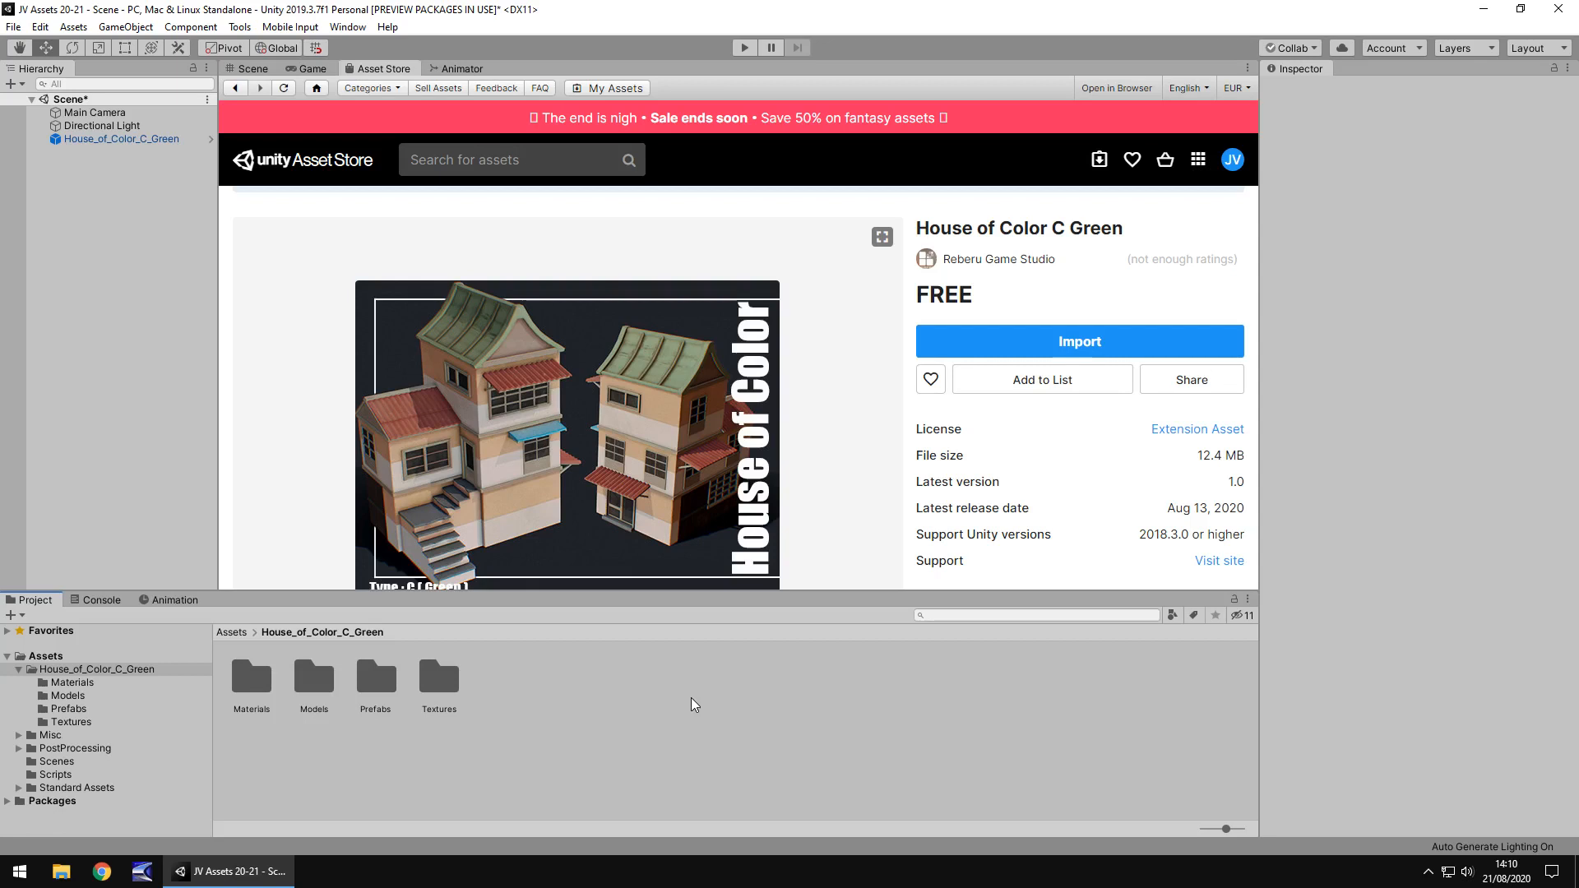
mouse_move(272, 356)
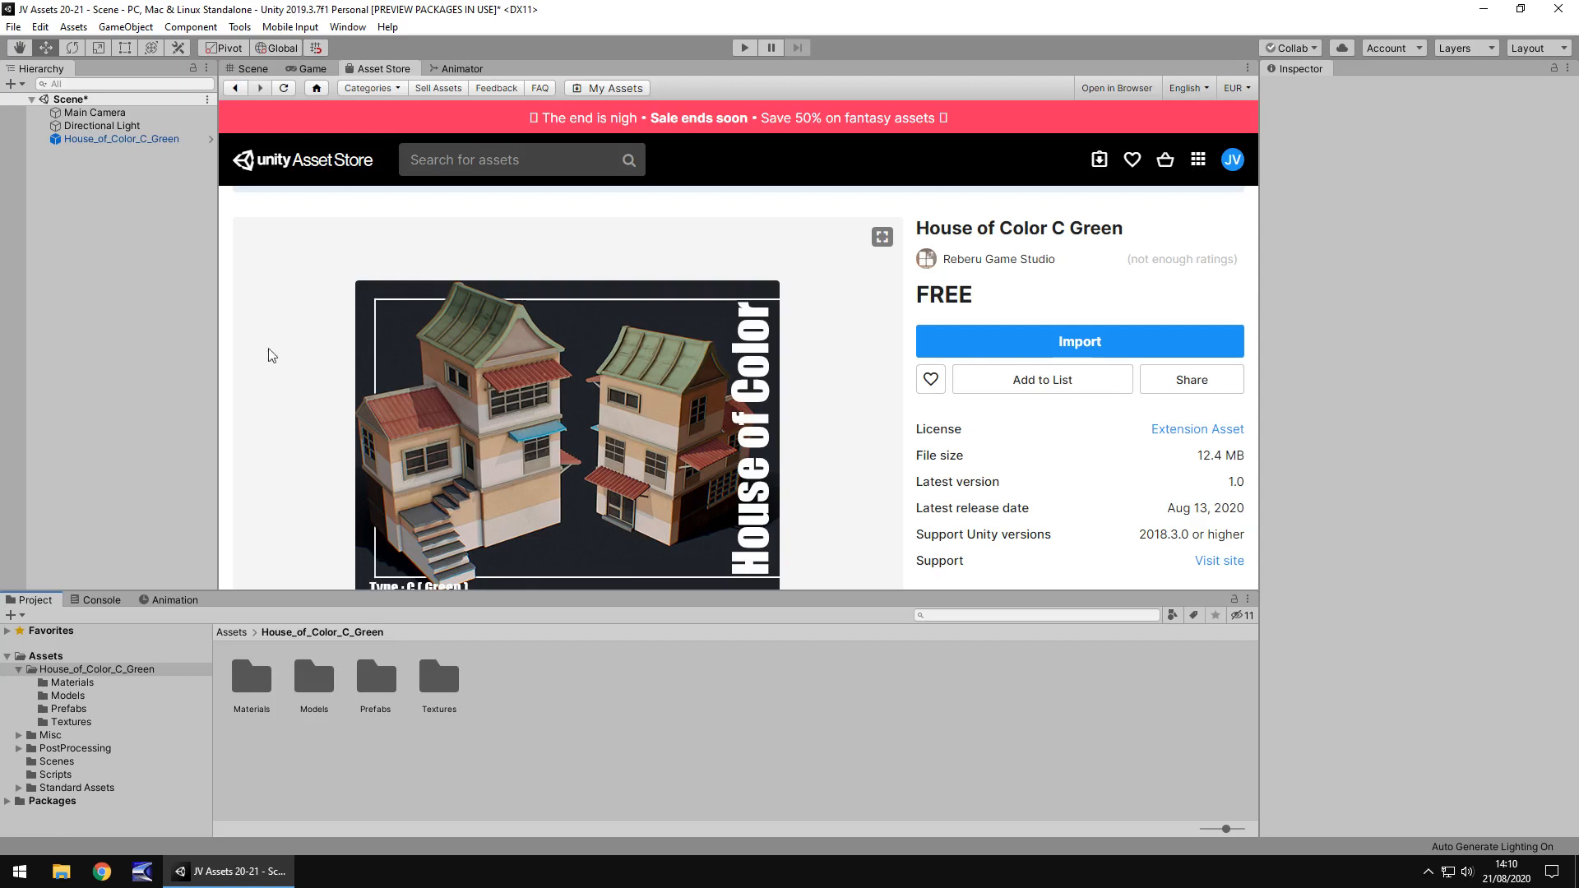
Step: Switch from the Asset Store page to the Scene view showing the house model
left_click(250, 68)
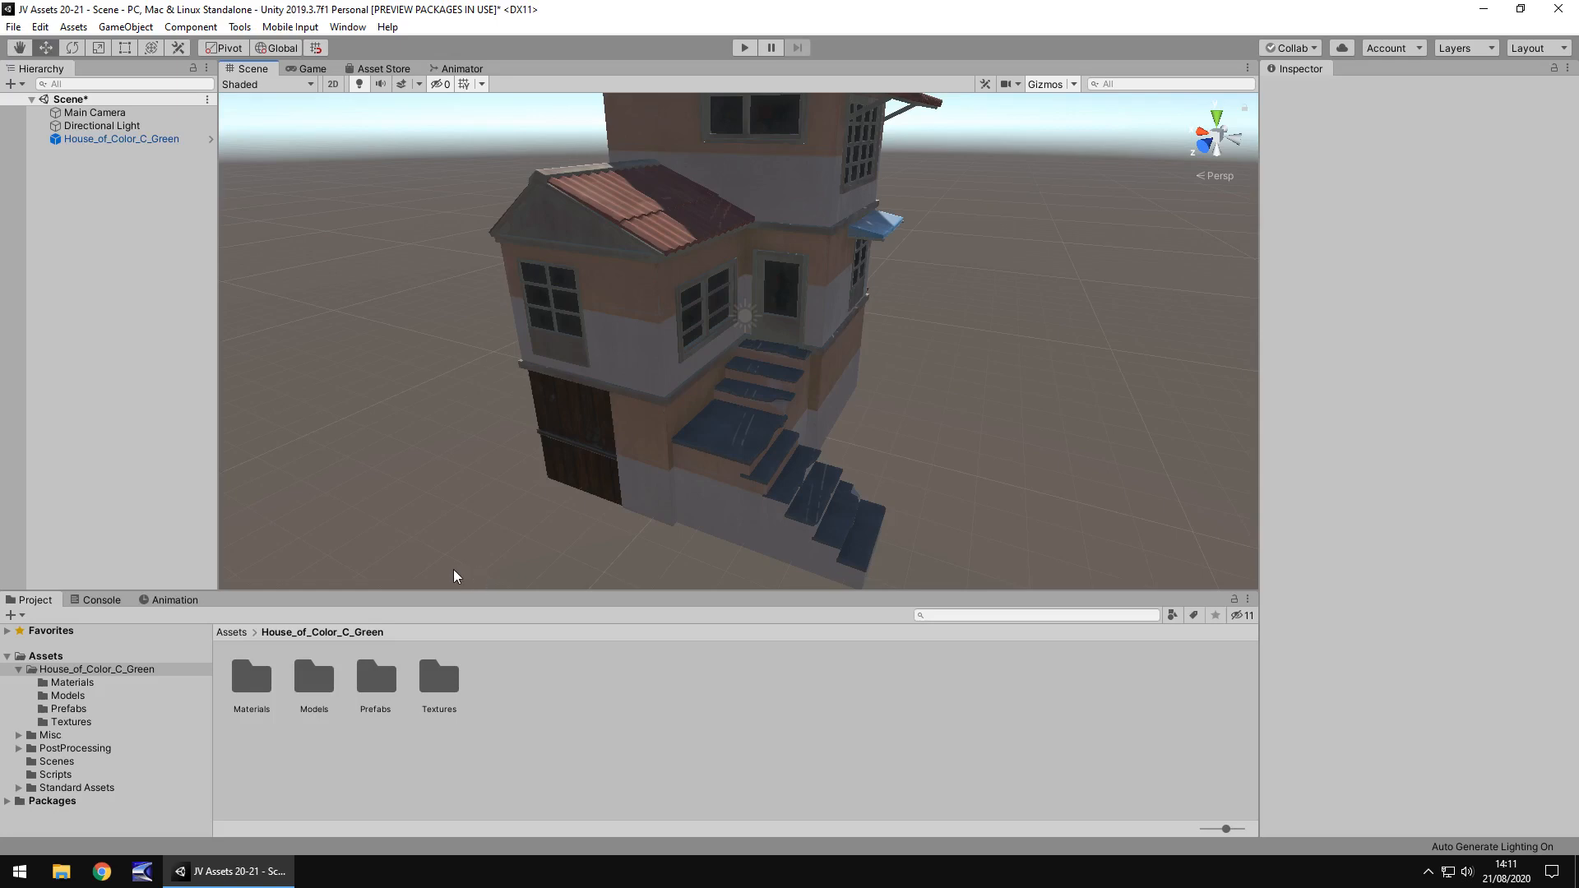
left_click(383, 69)
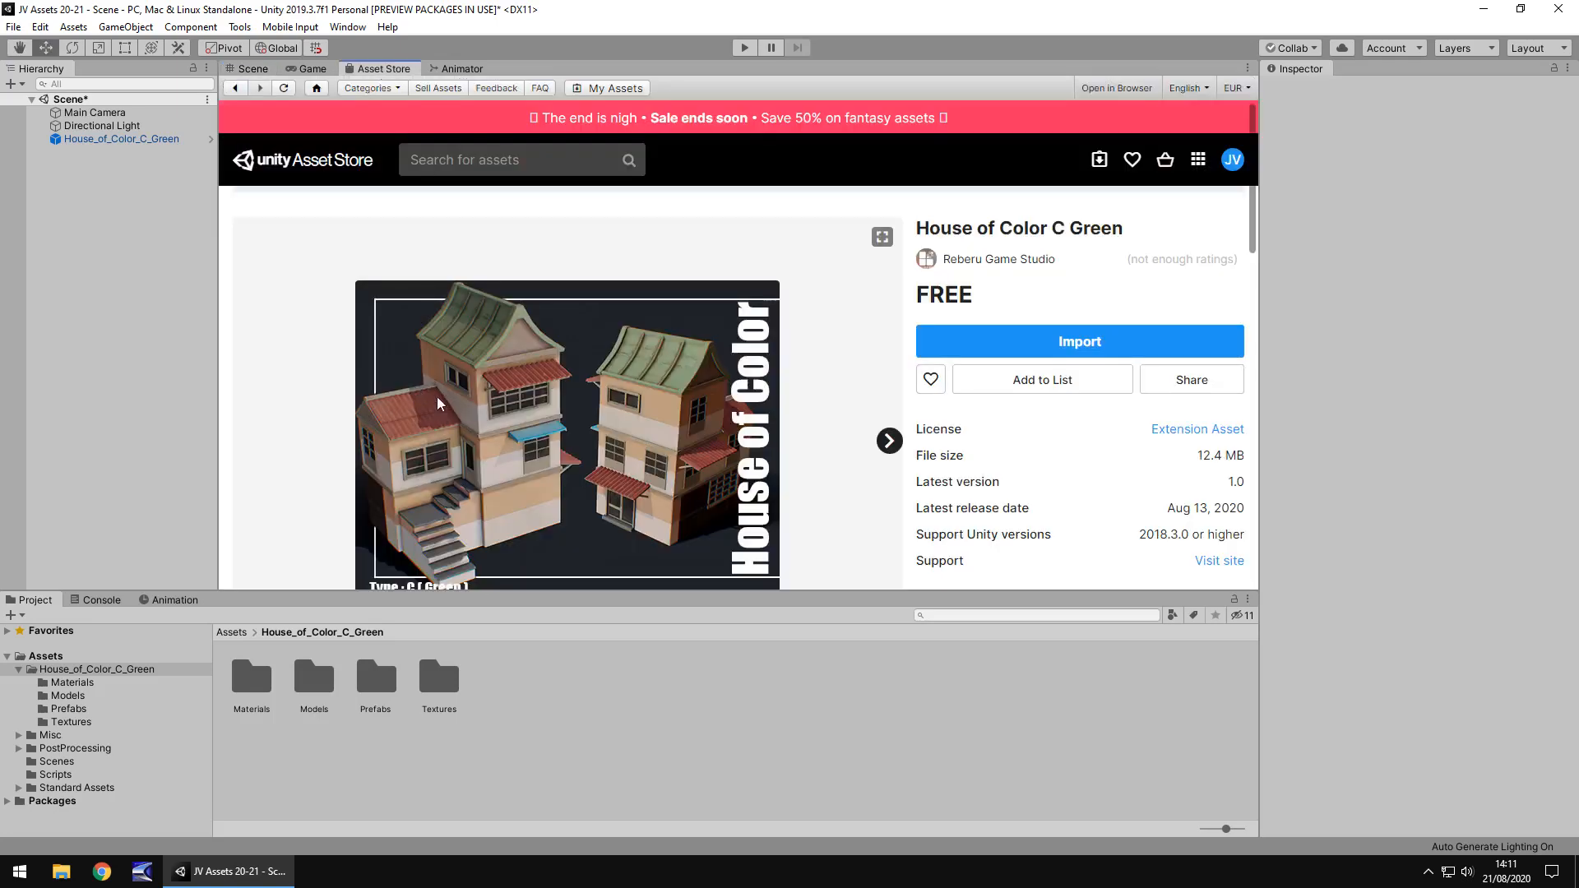
mouse_move(594, 469)
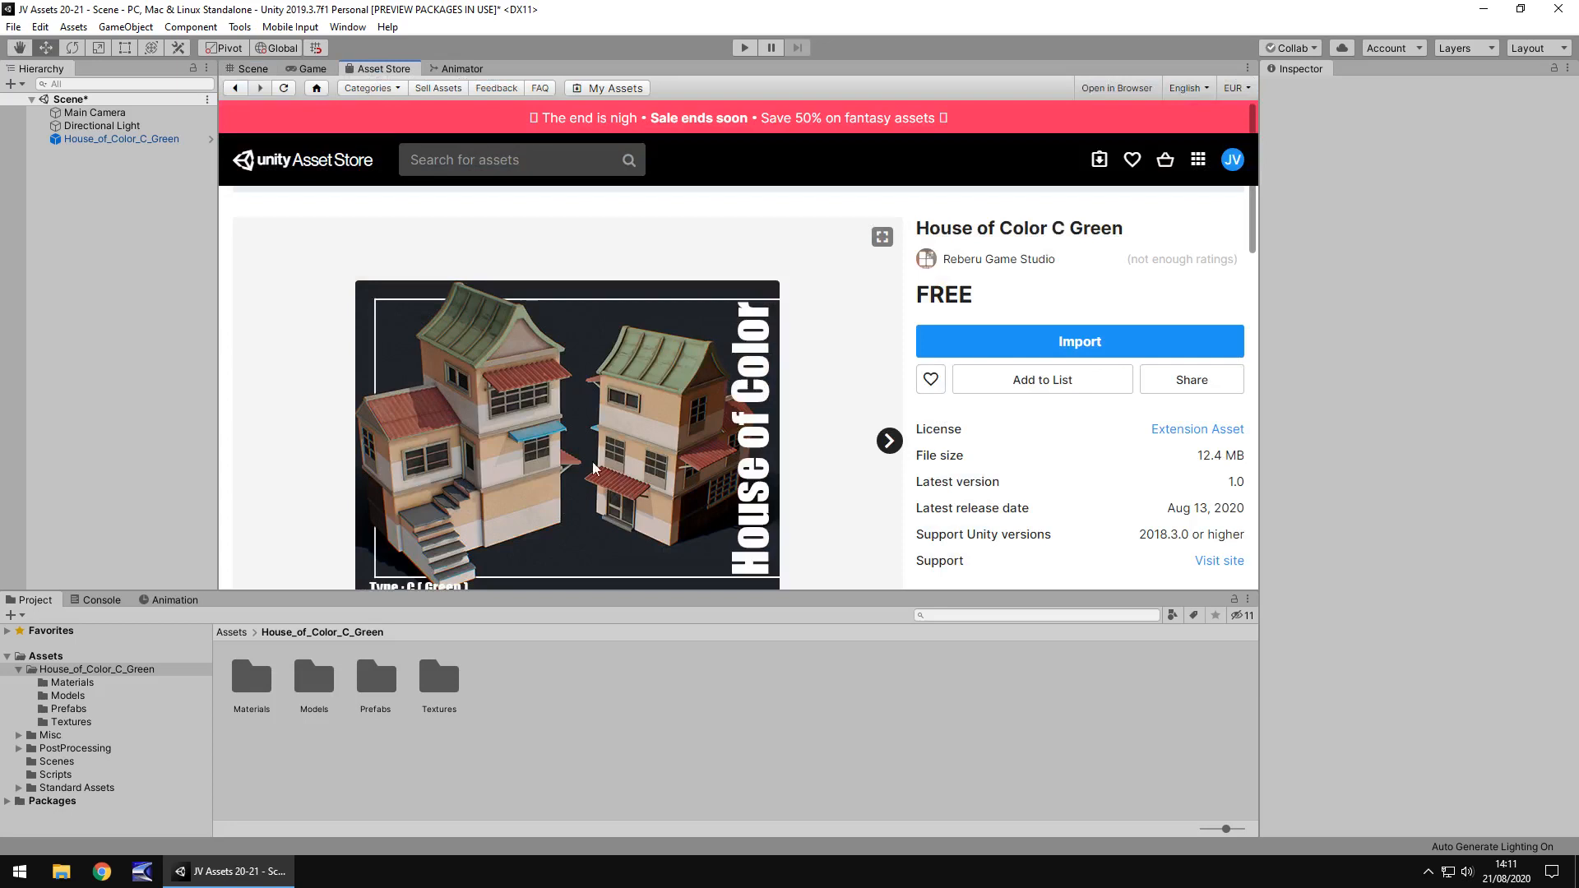
mouse_move(676, 455)
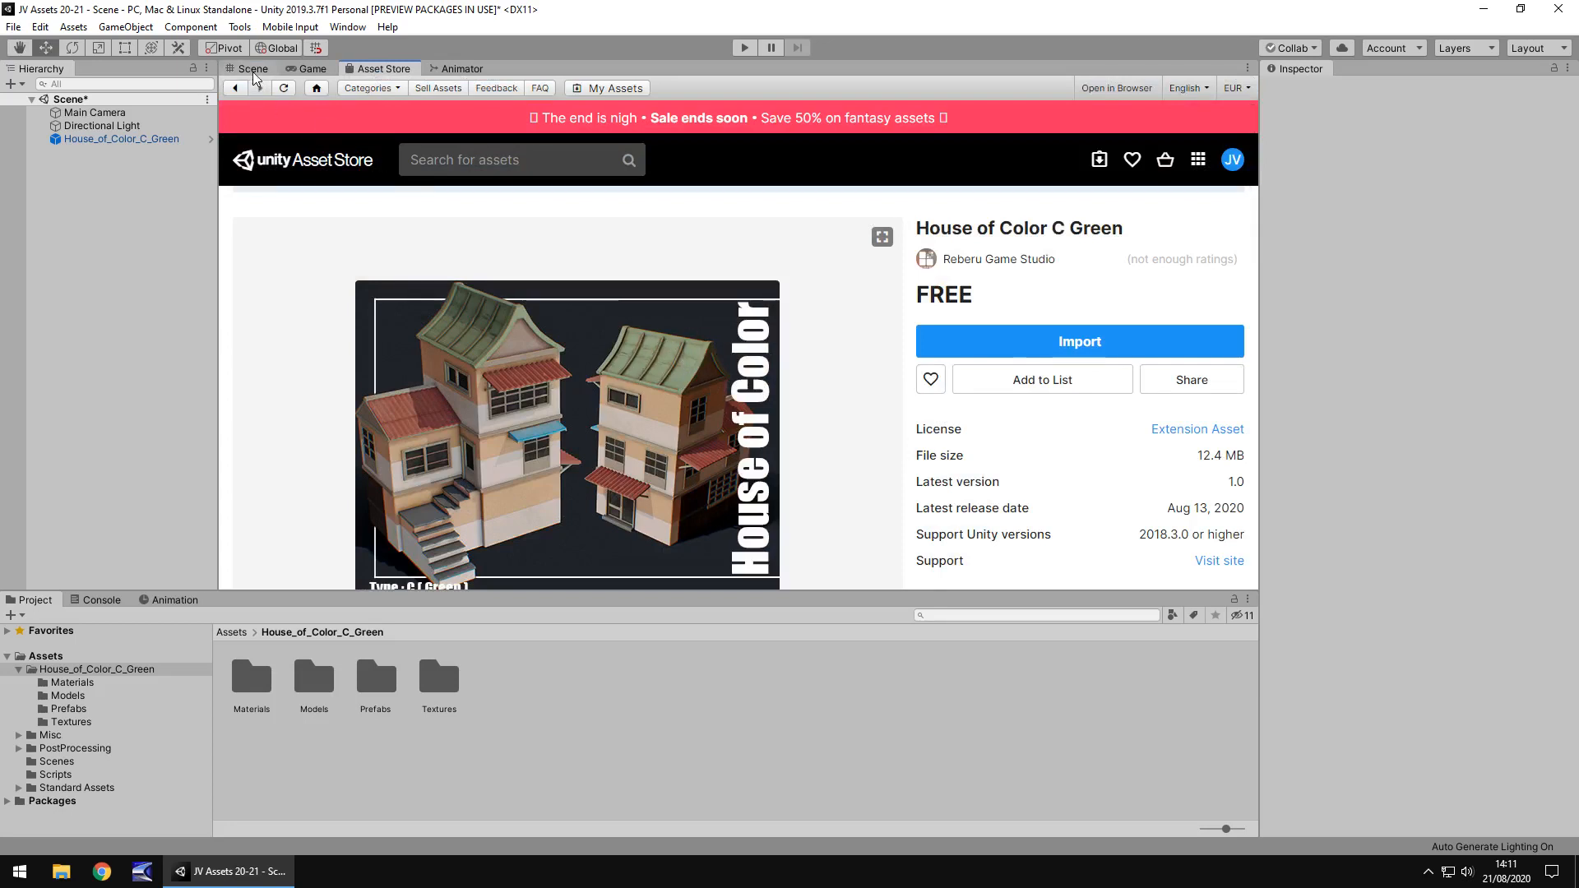
left_click(253, 69)
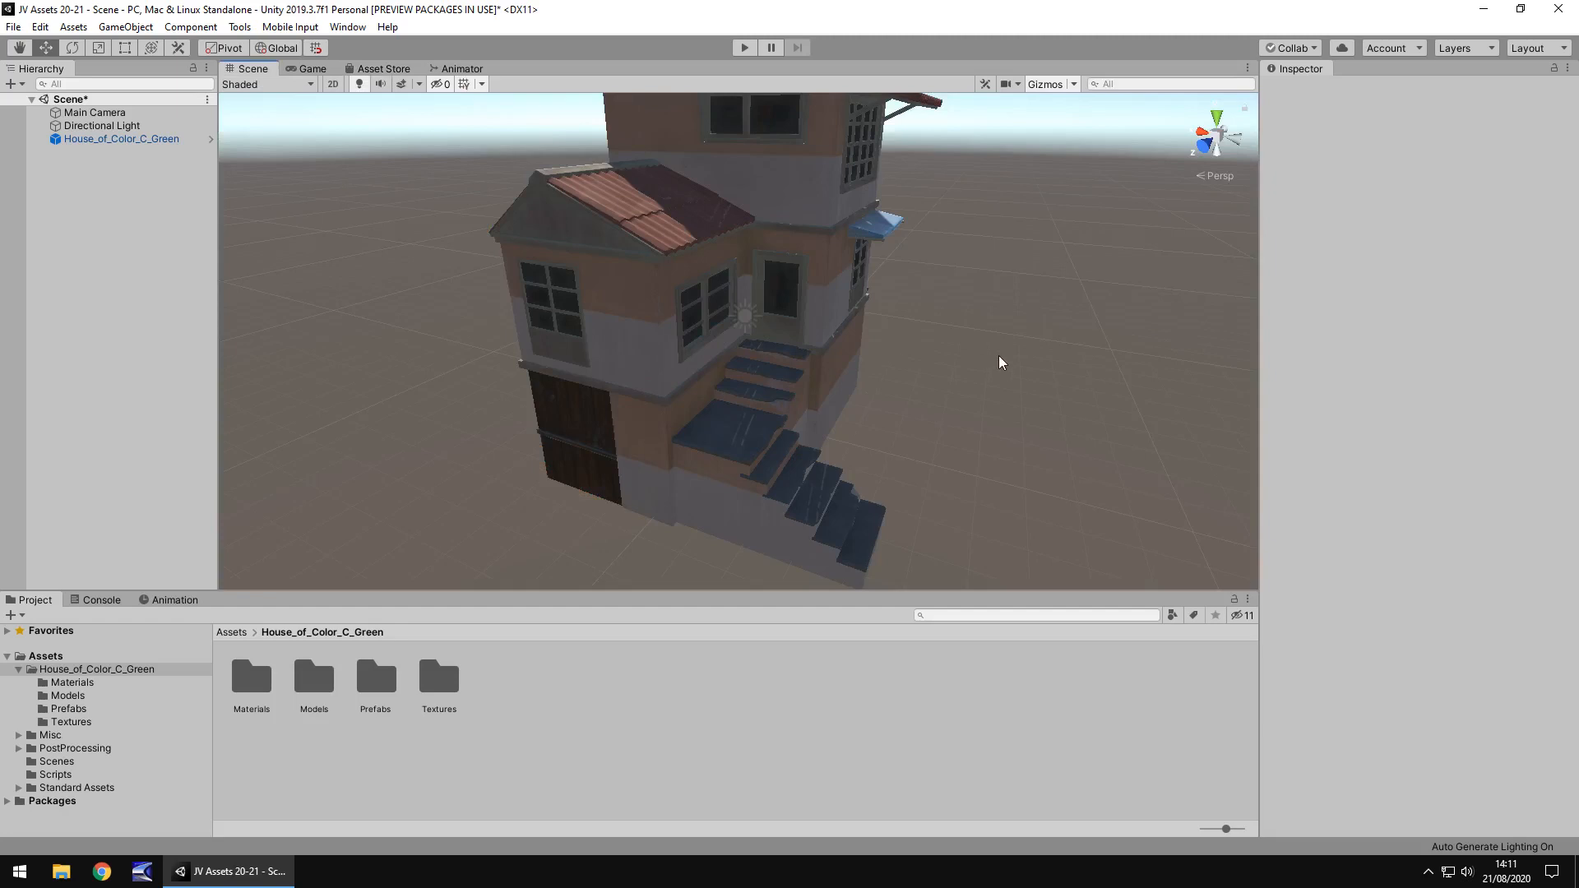
Step: Browse the house asset's Textures and Materials folders, then orbit the view toward the stairs
left_click(71, 681)
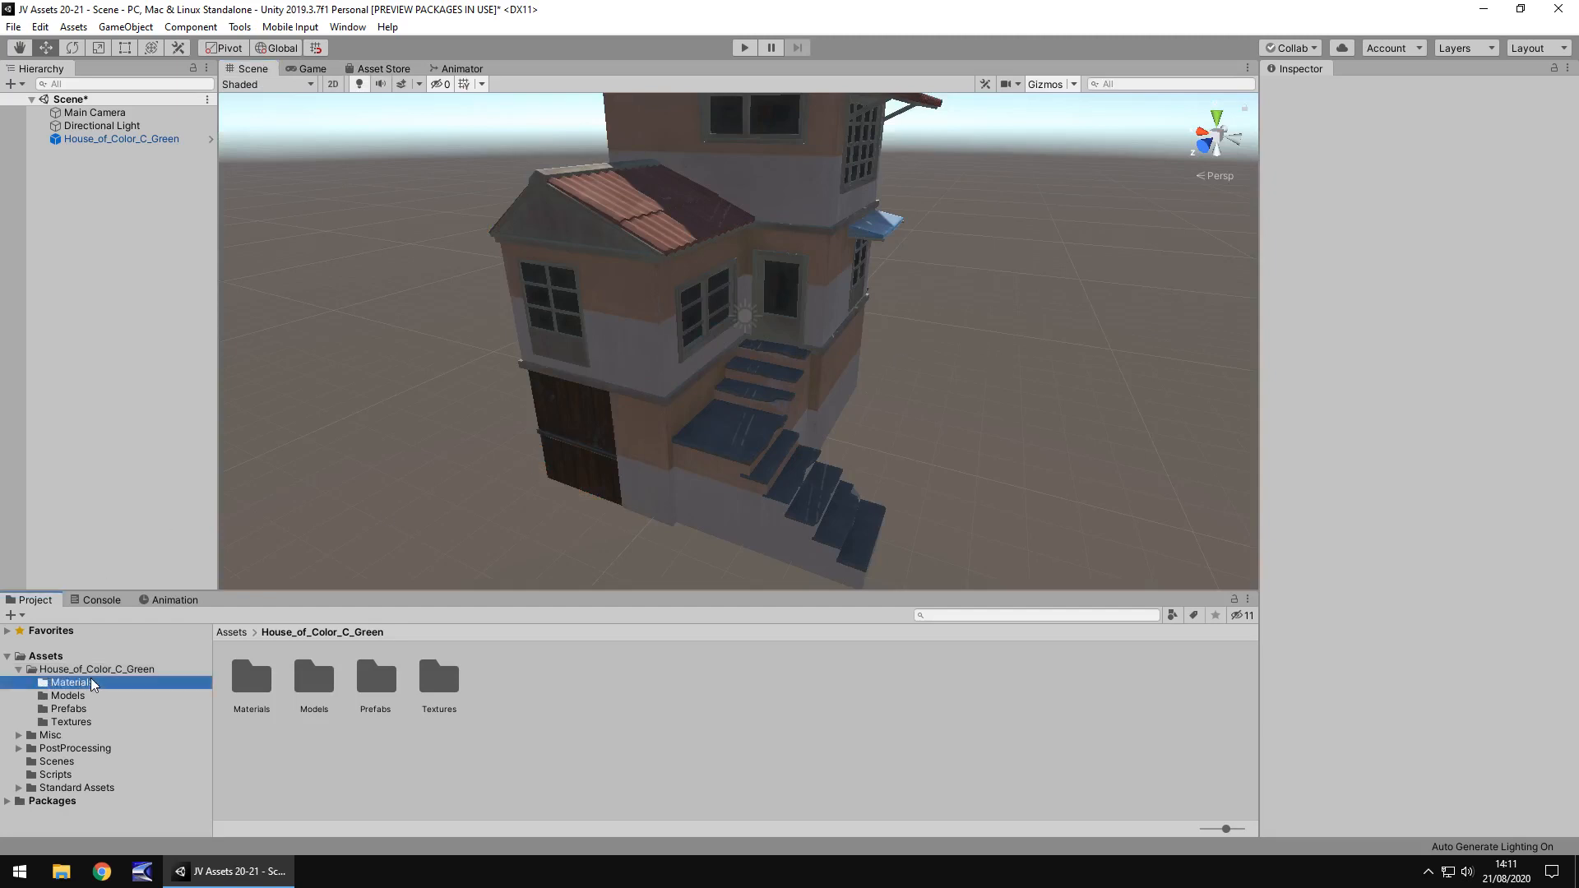
left_click(71, 720)
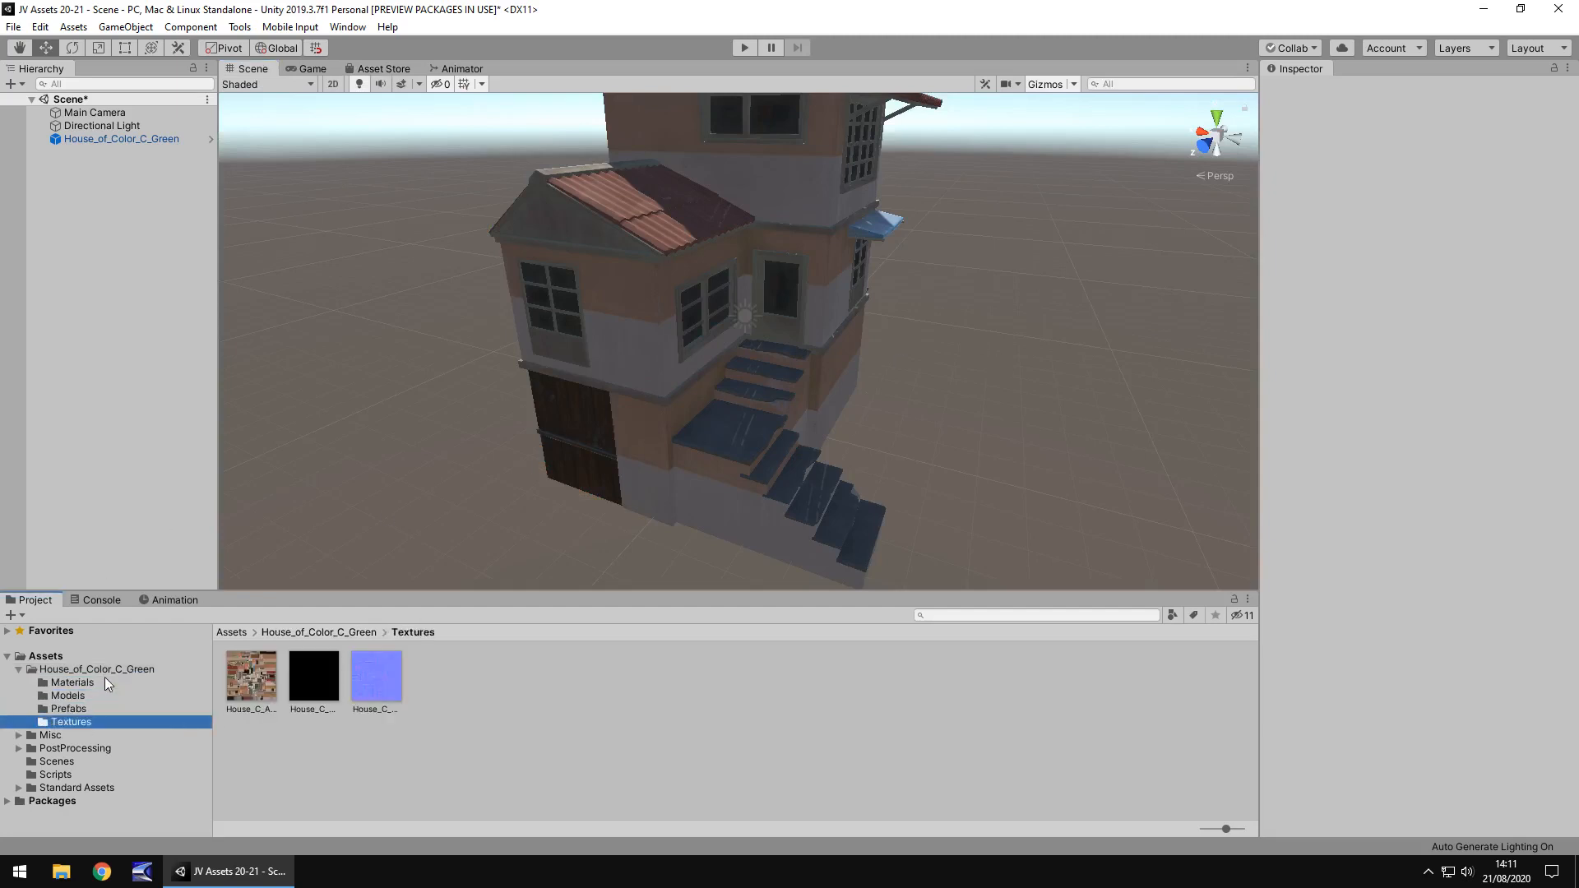
left_click(71, 681)
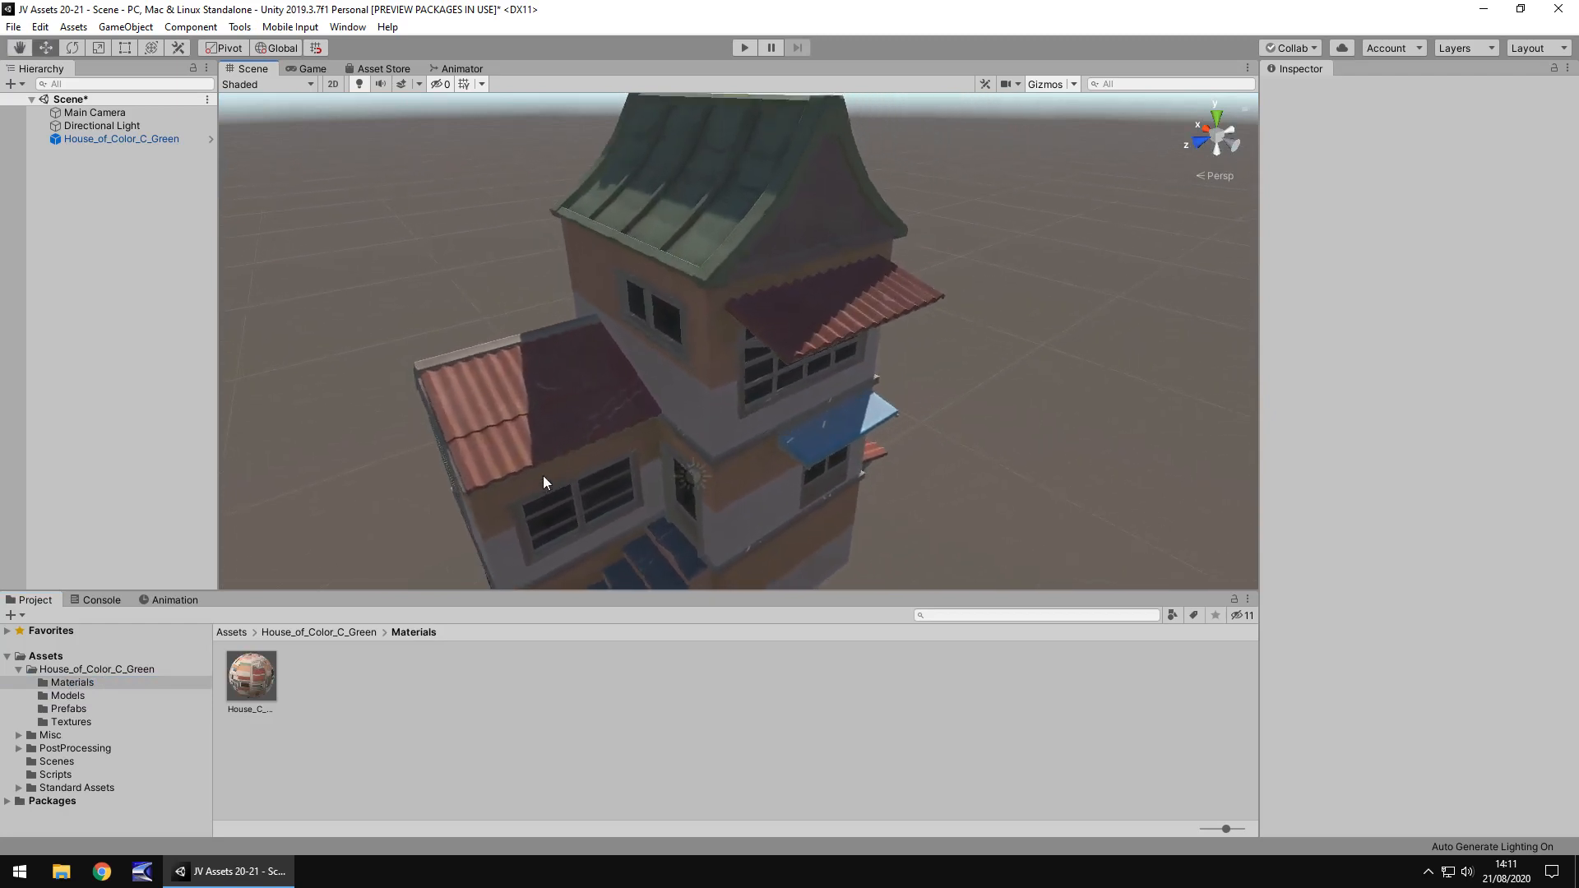
mouse_move(608, 353)
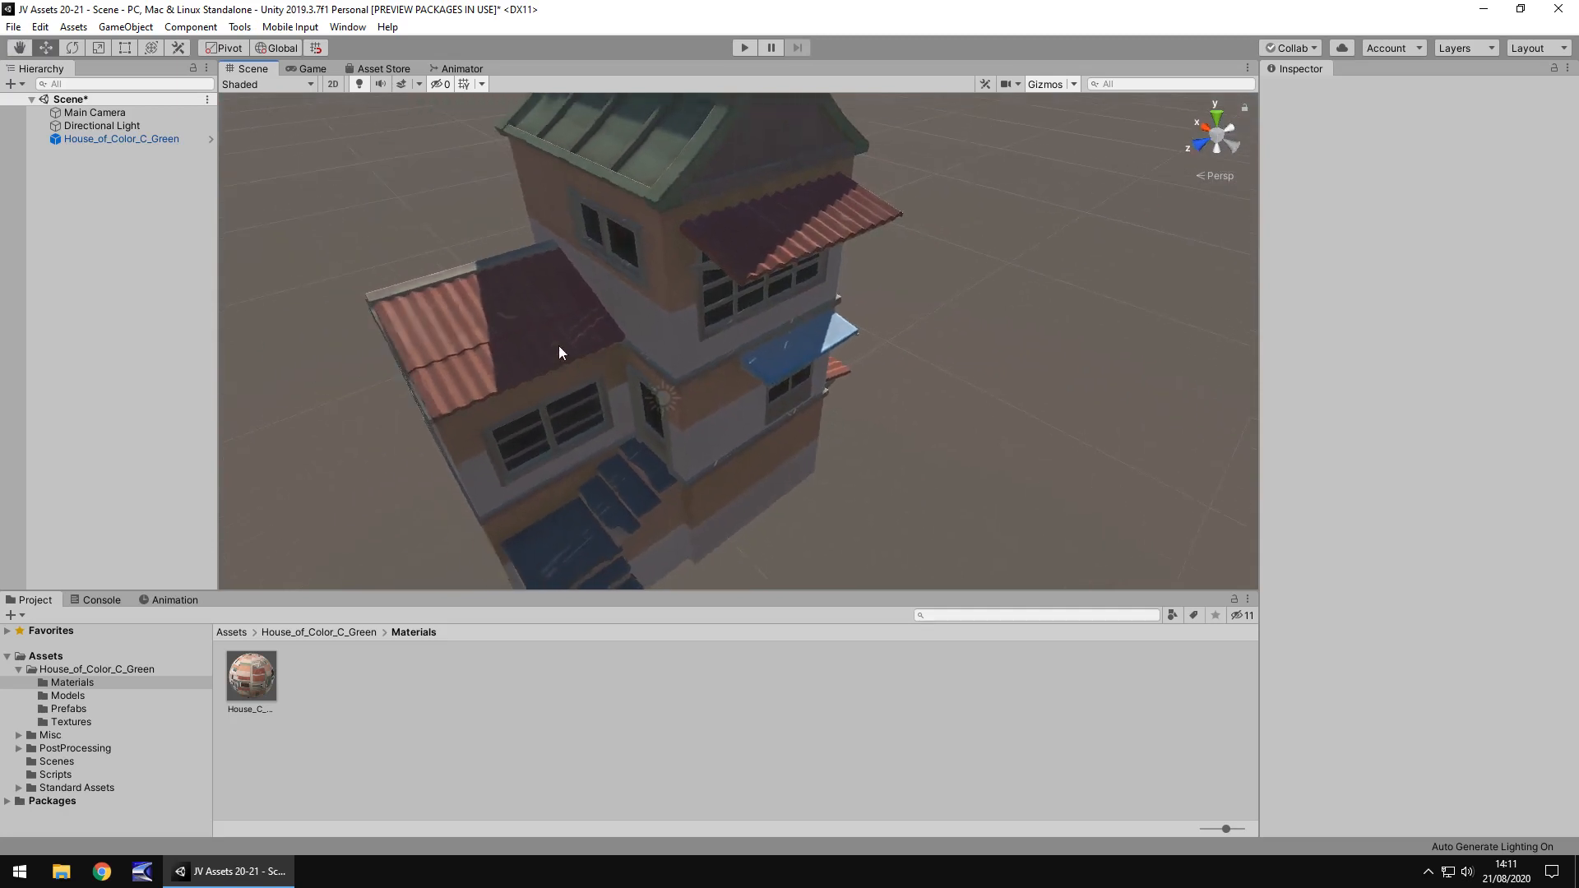
left_click_drag(560, 352, 617, 293)
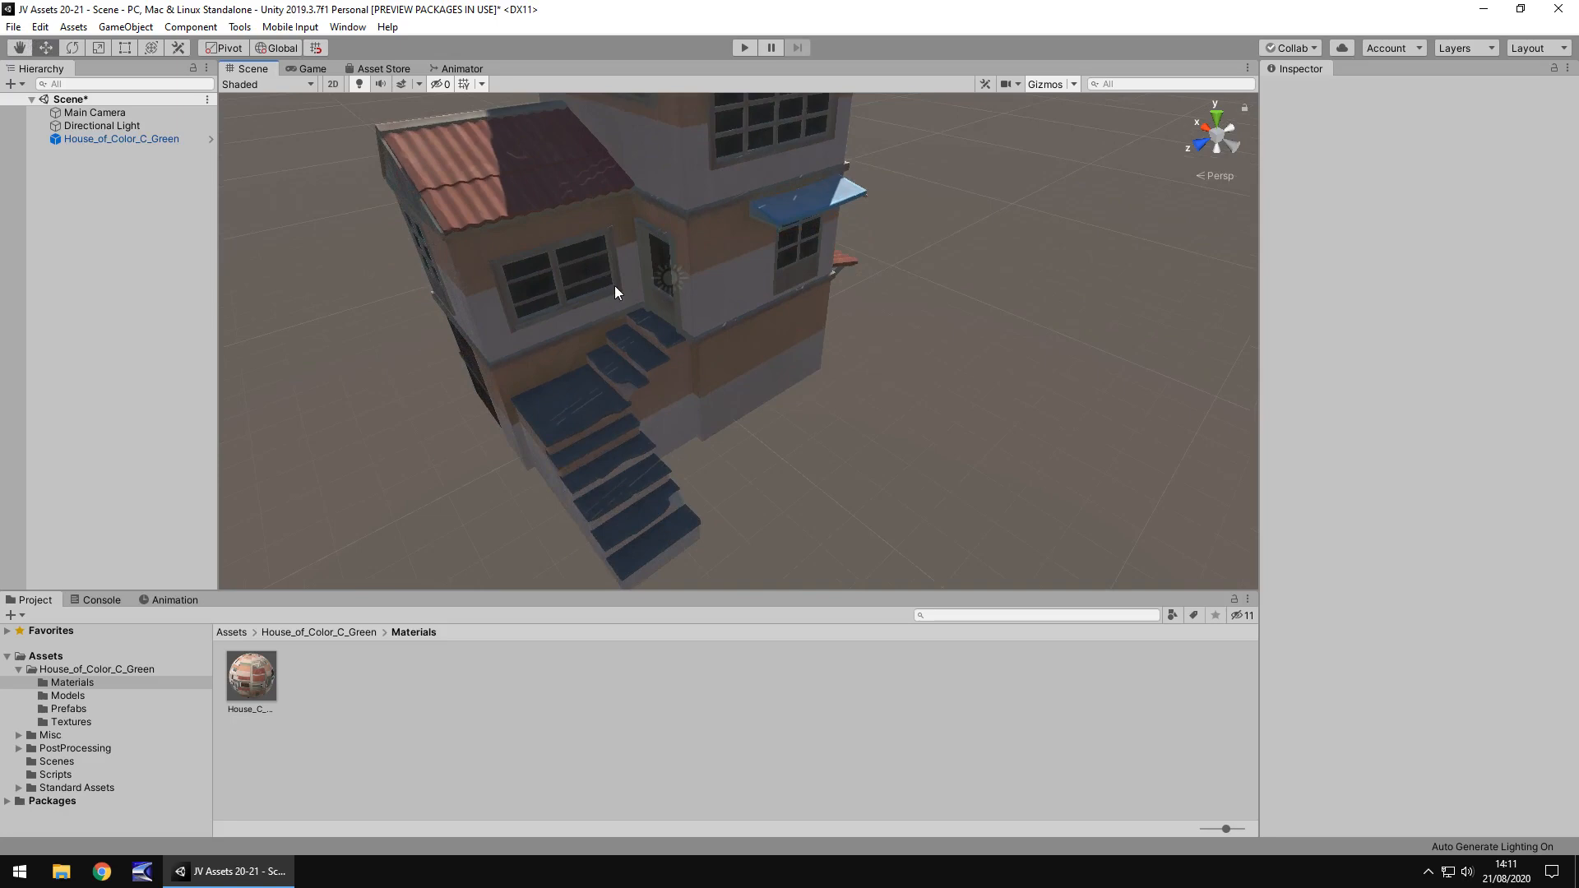
Step: Enable the Main Camera's Post-Processing Behaviour after previewing the Game view, then return to the Scene view
left_click(311, 69)
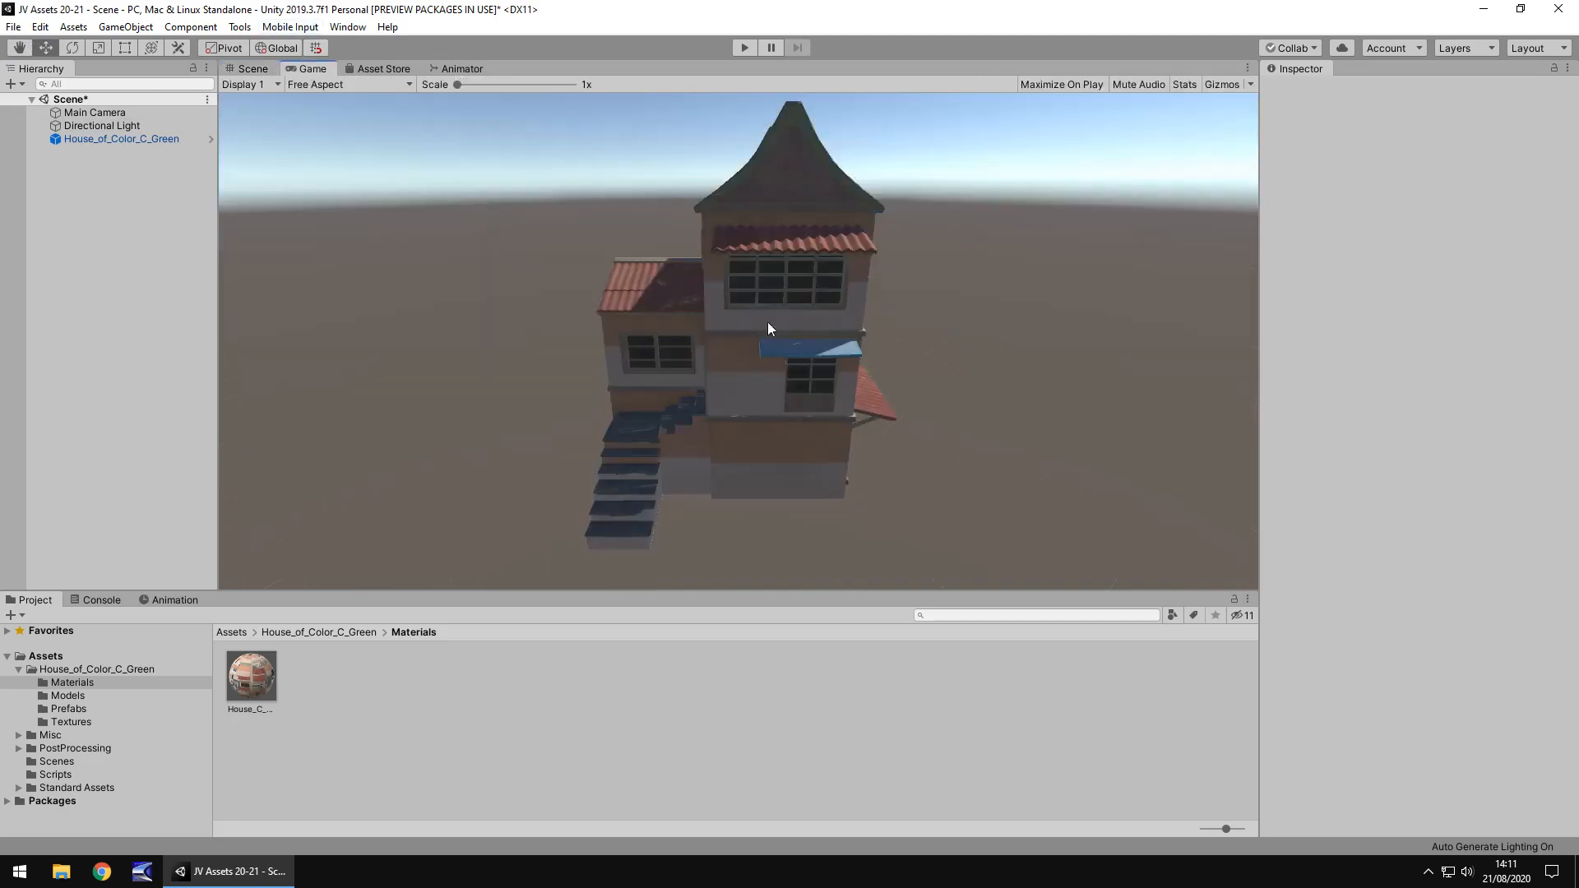
left_click(94, 112)
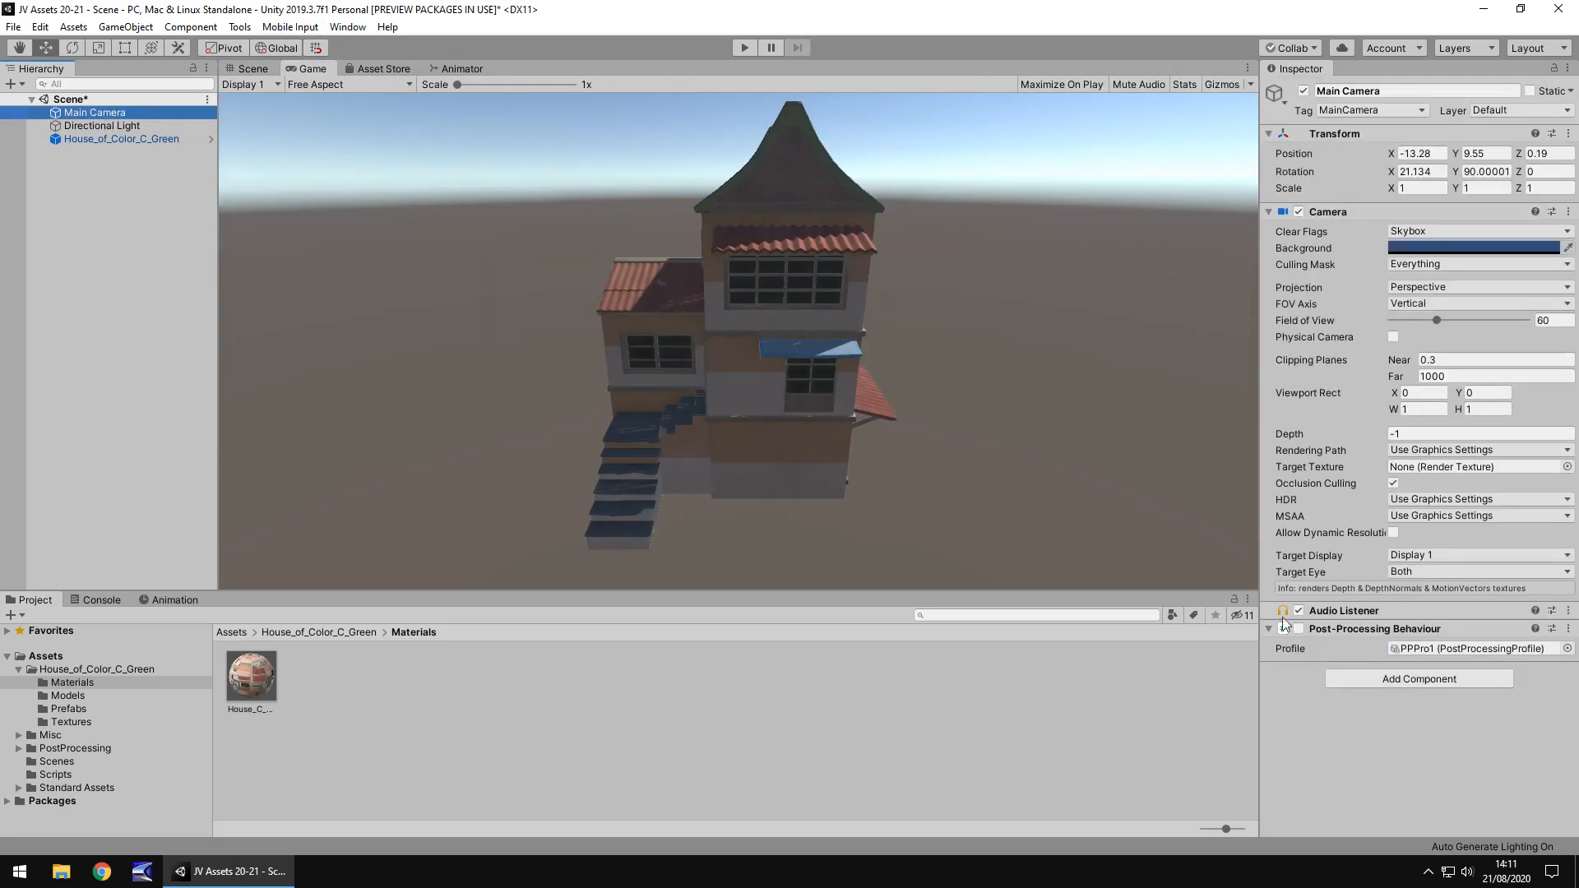
left_click(1299, 628)
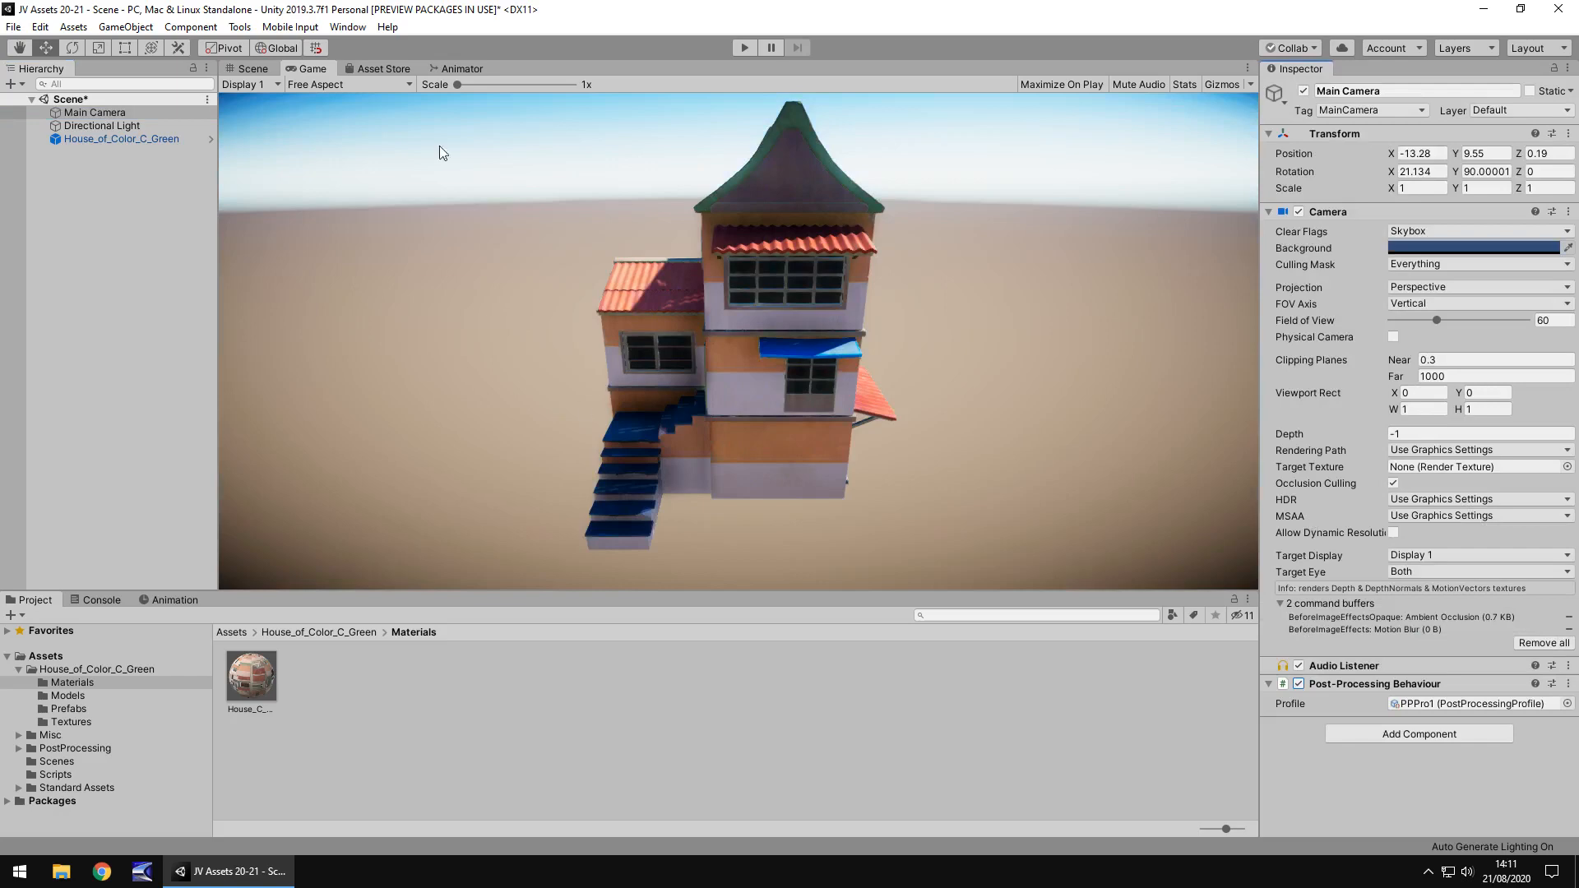
left_click(250, 68)
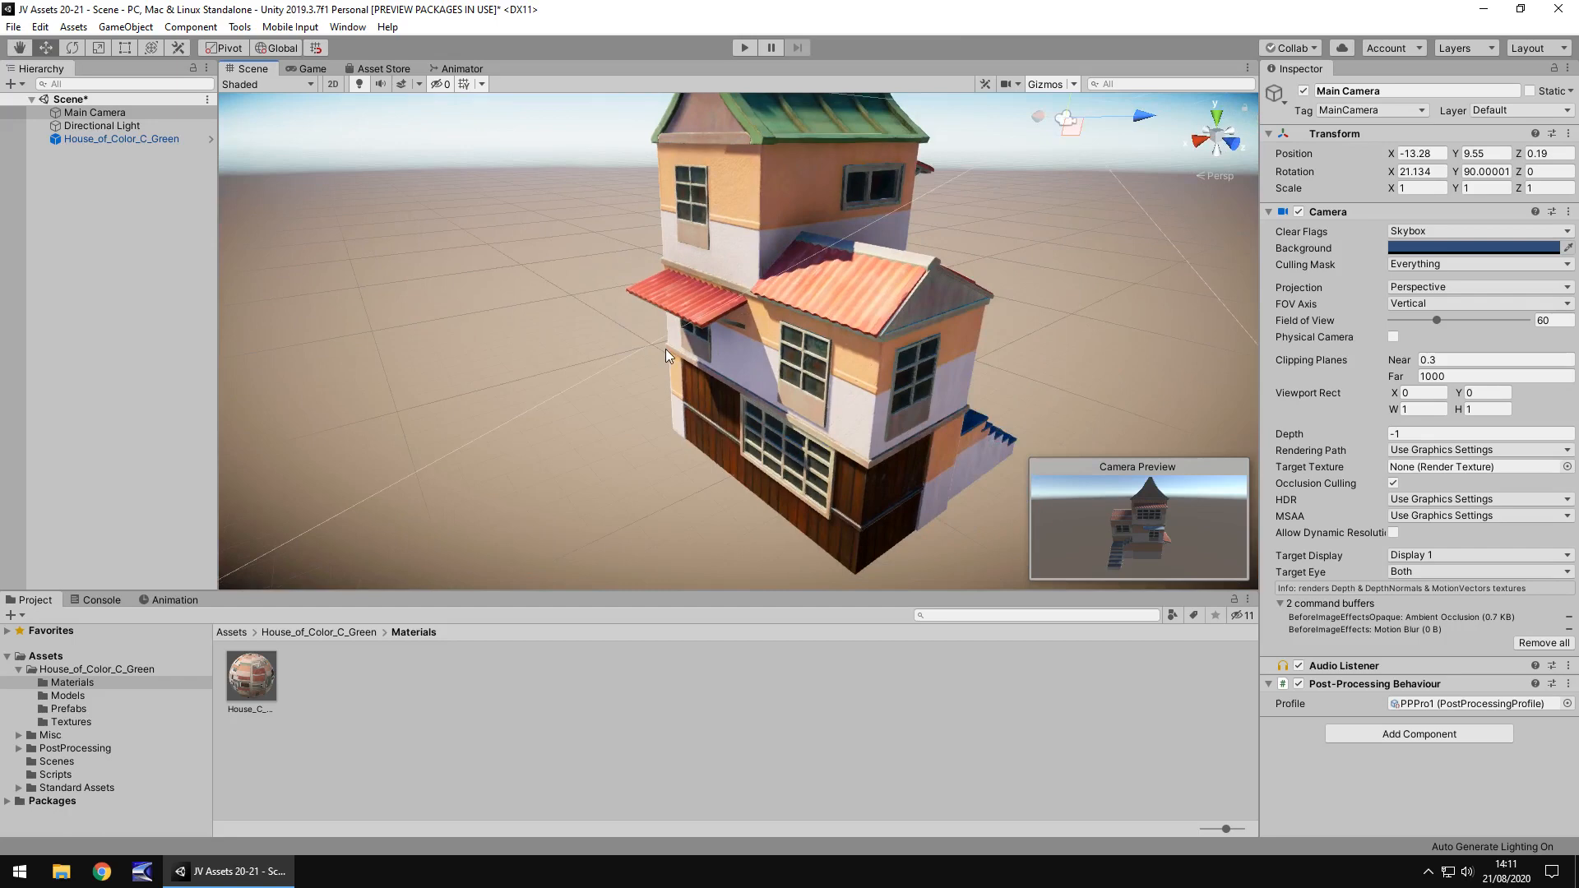
mouse_move(664, 342)
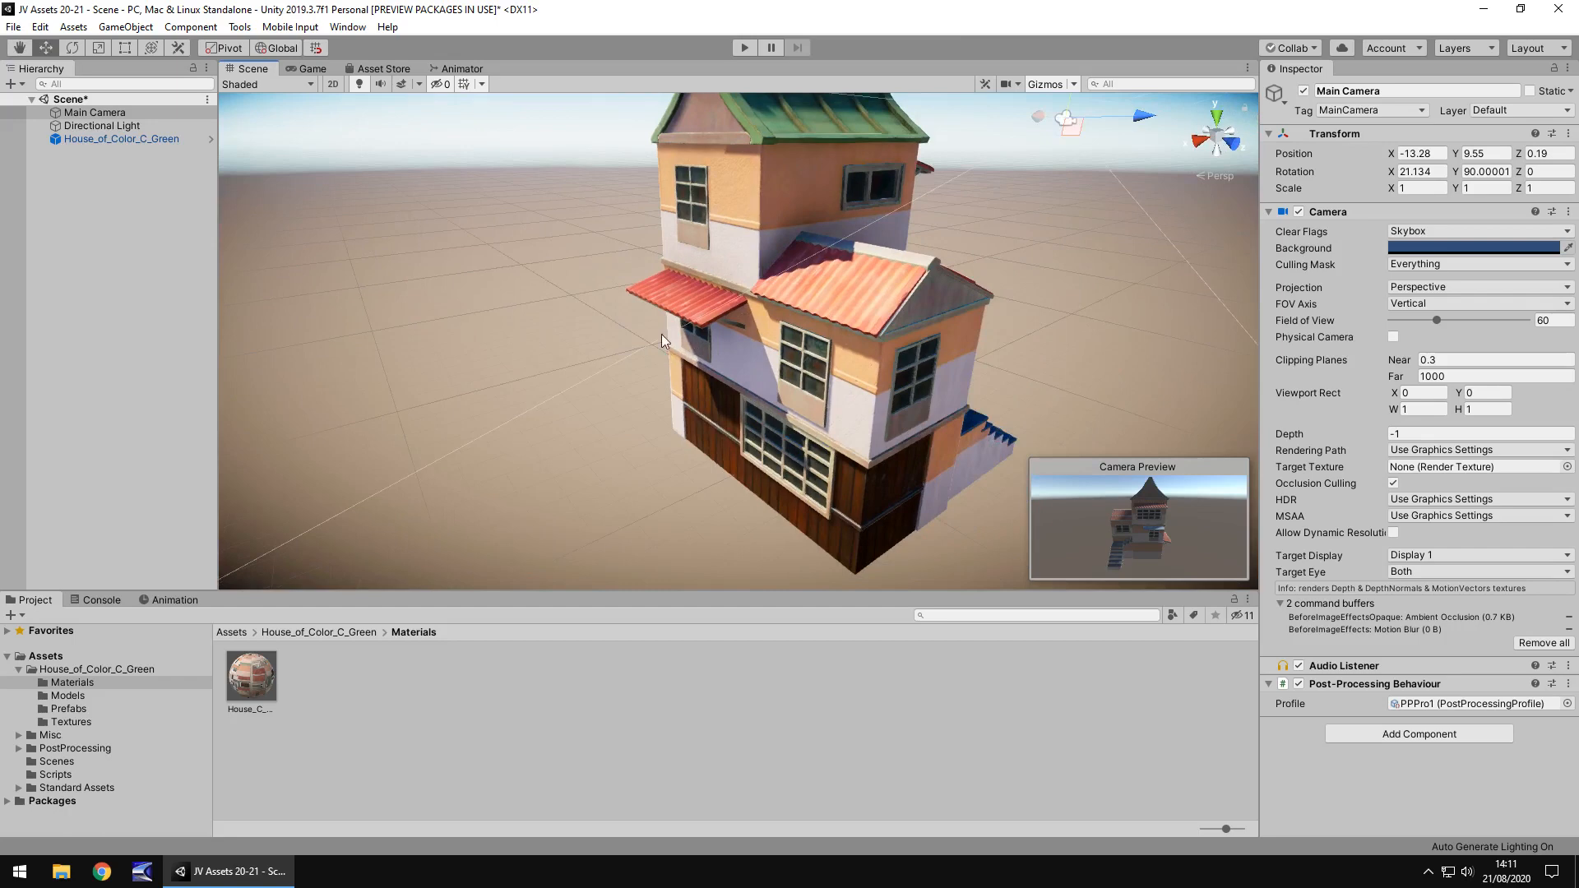
mouse_move(411, 402)
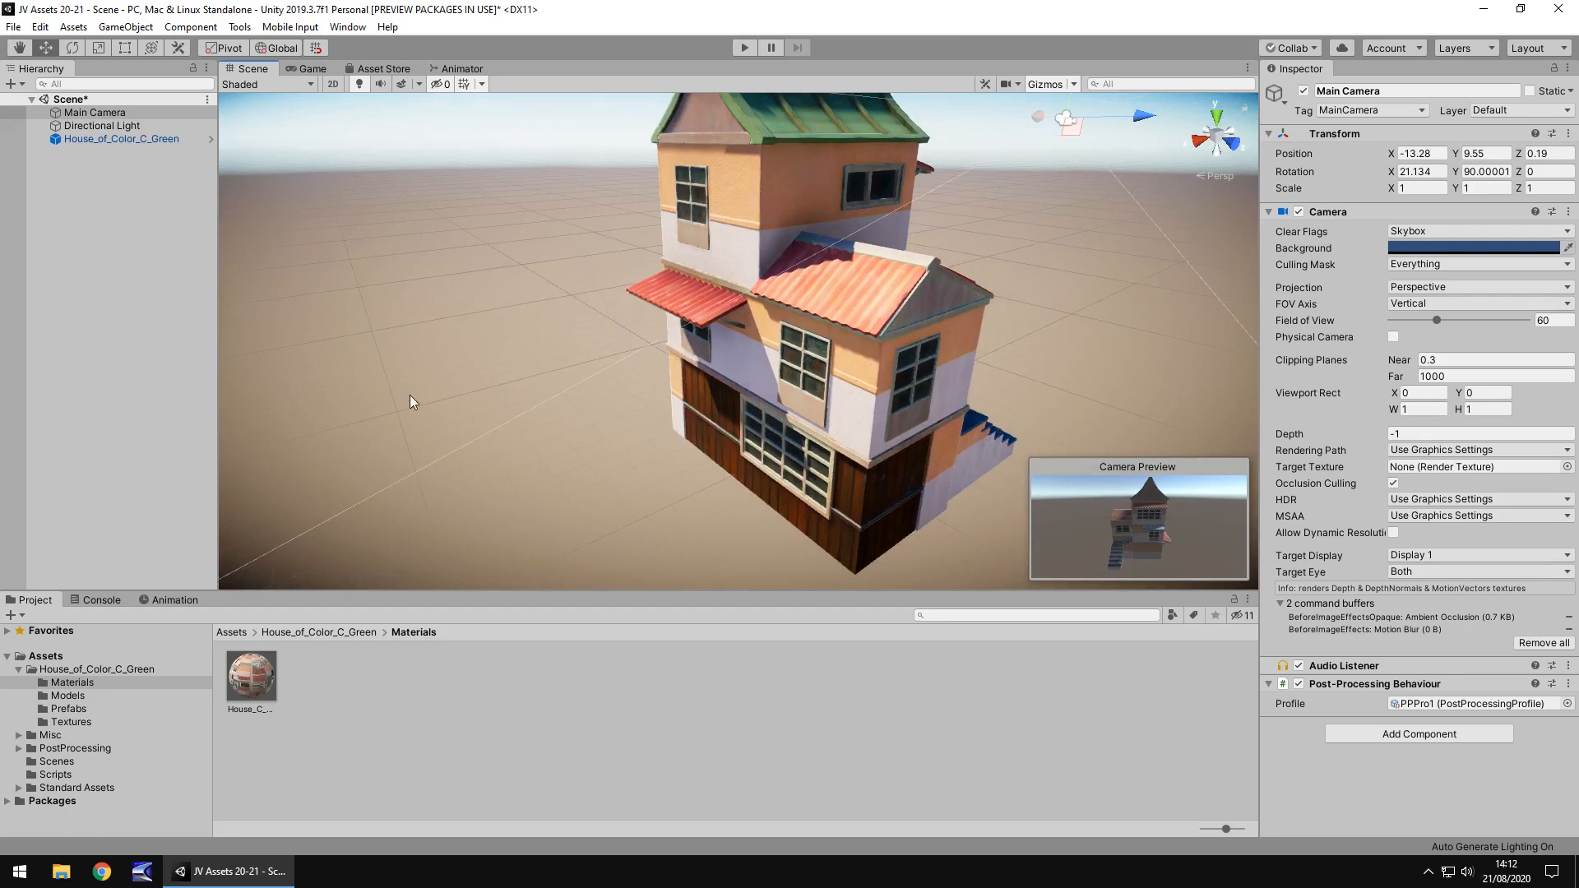
Step: Expand House_C_Materials on the house object and set its Normal Map strength, then reopen the store page
left_click(250, 672)
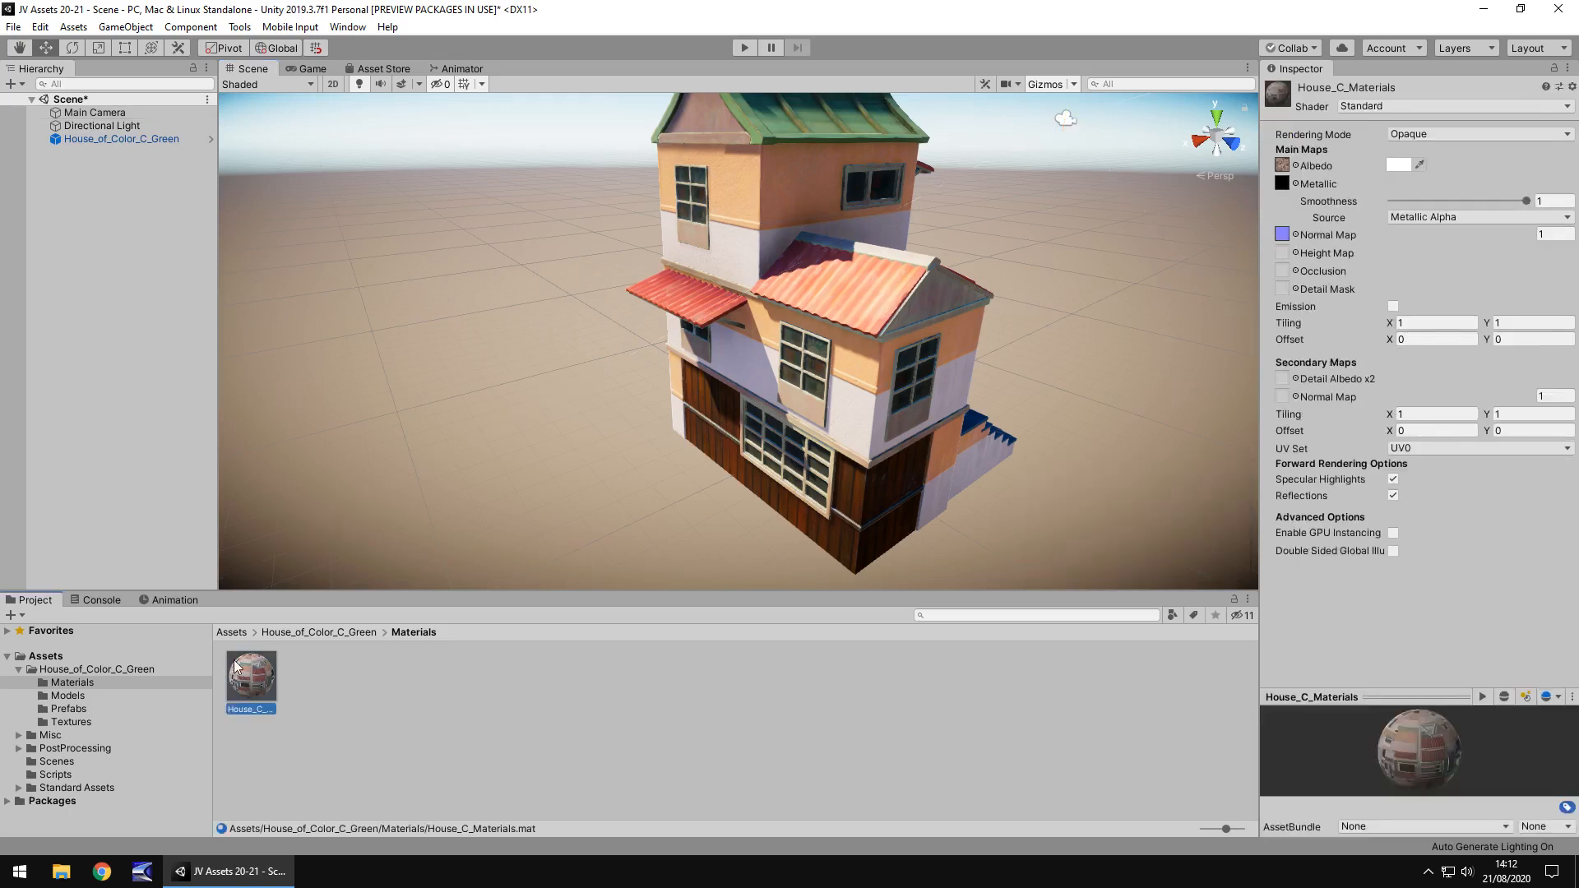
mouse_move(664, 380)
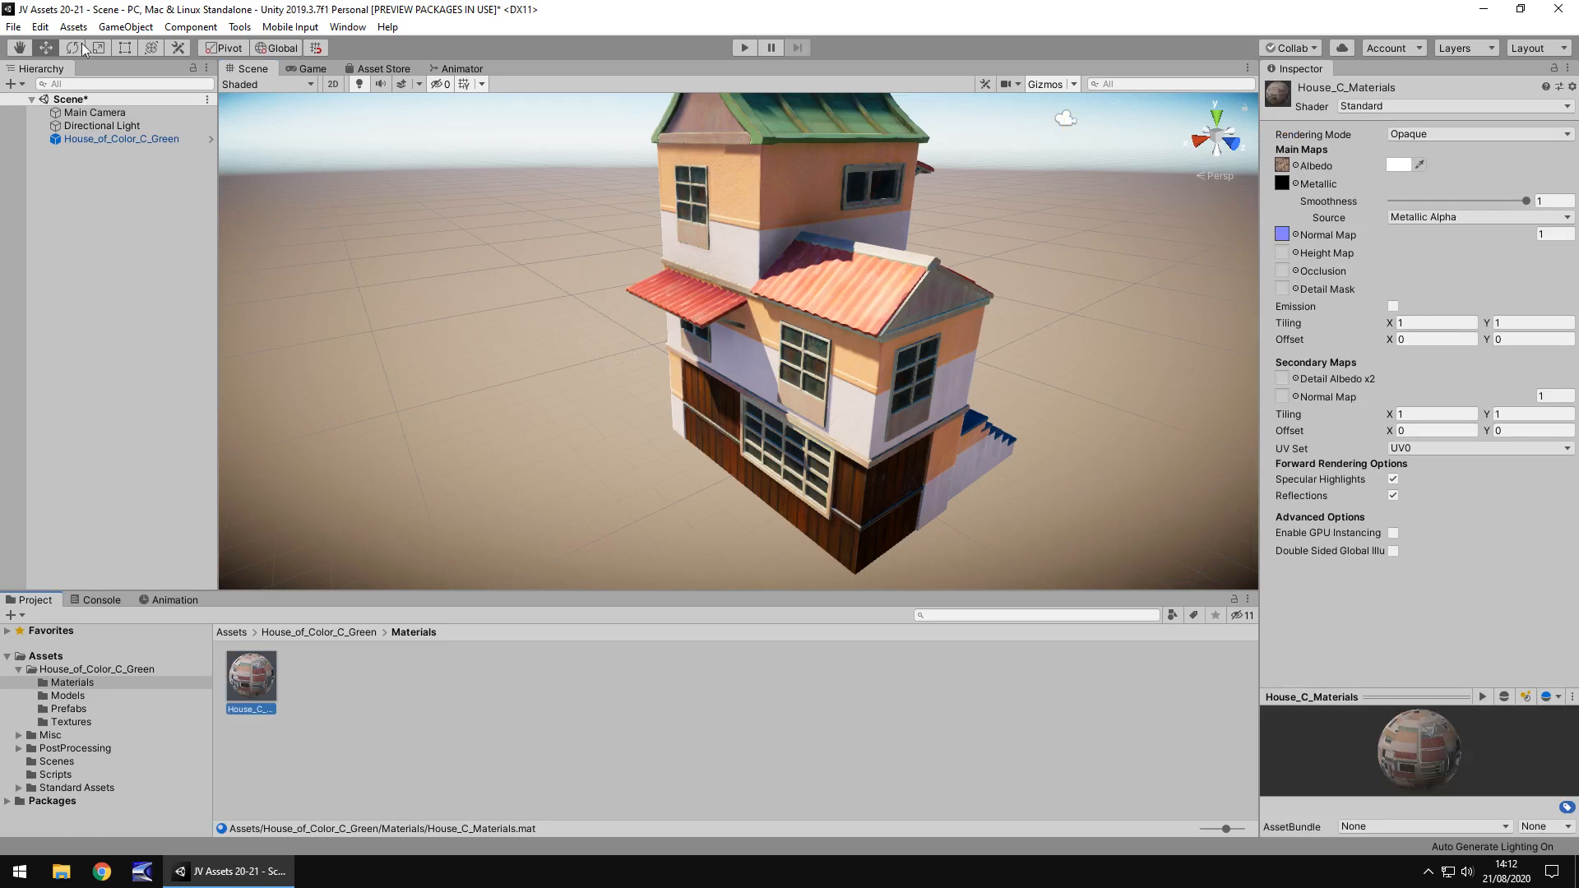
left_click(120, 138)
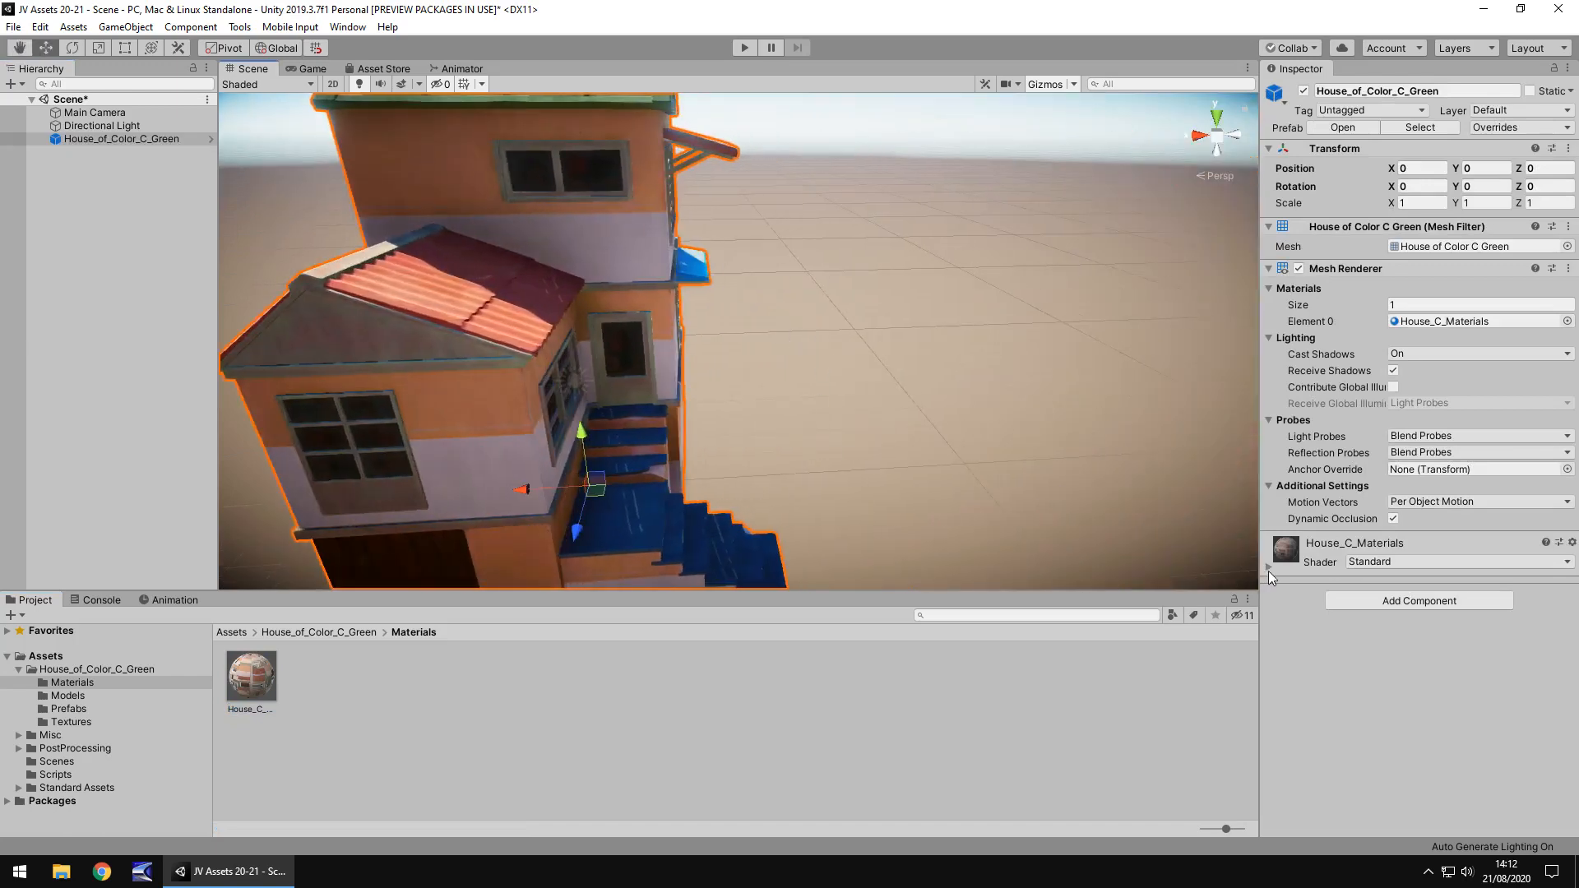
left_click(1271, 572)
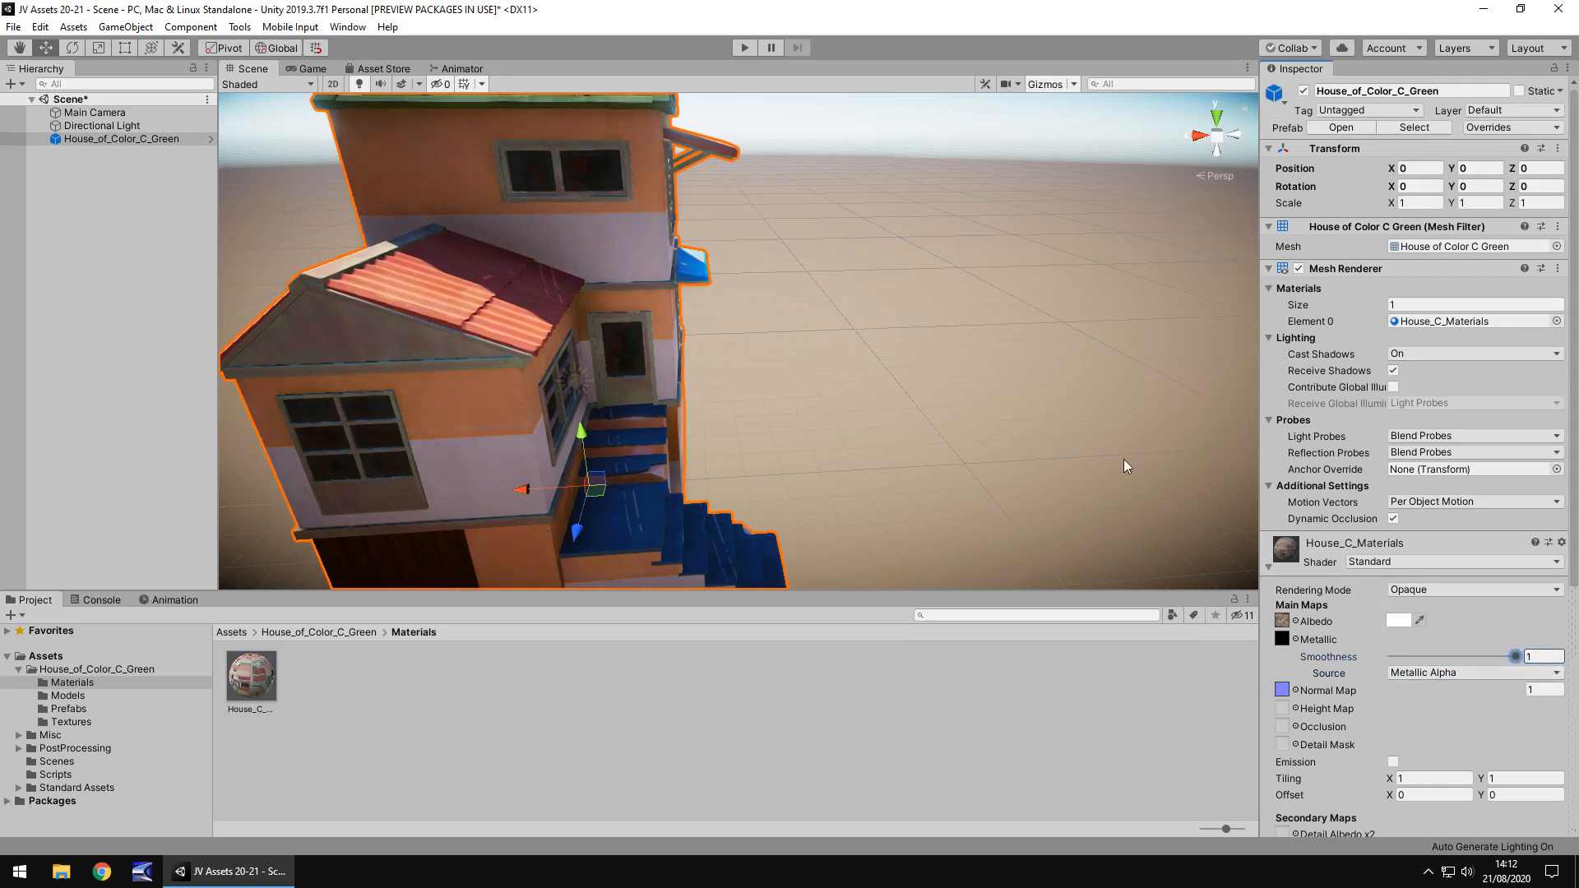
type("6.82")
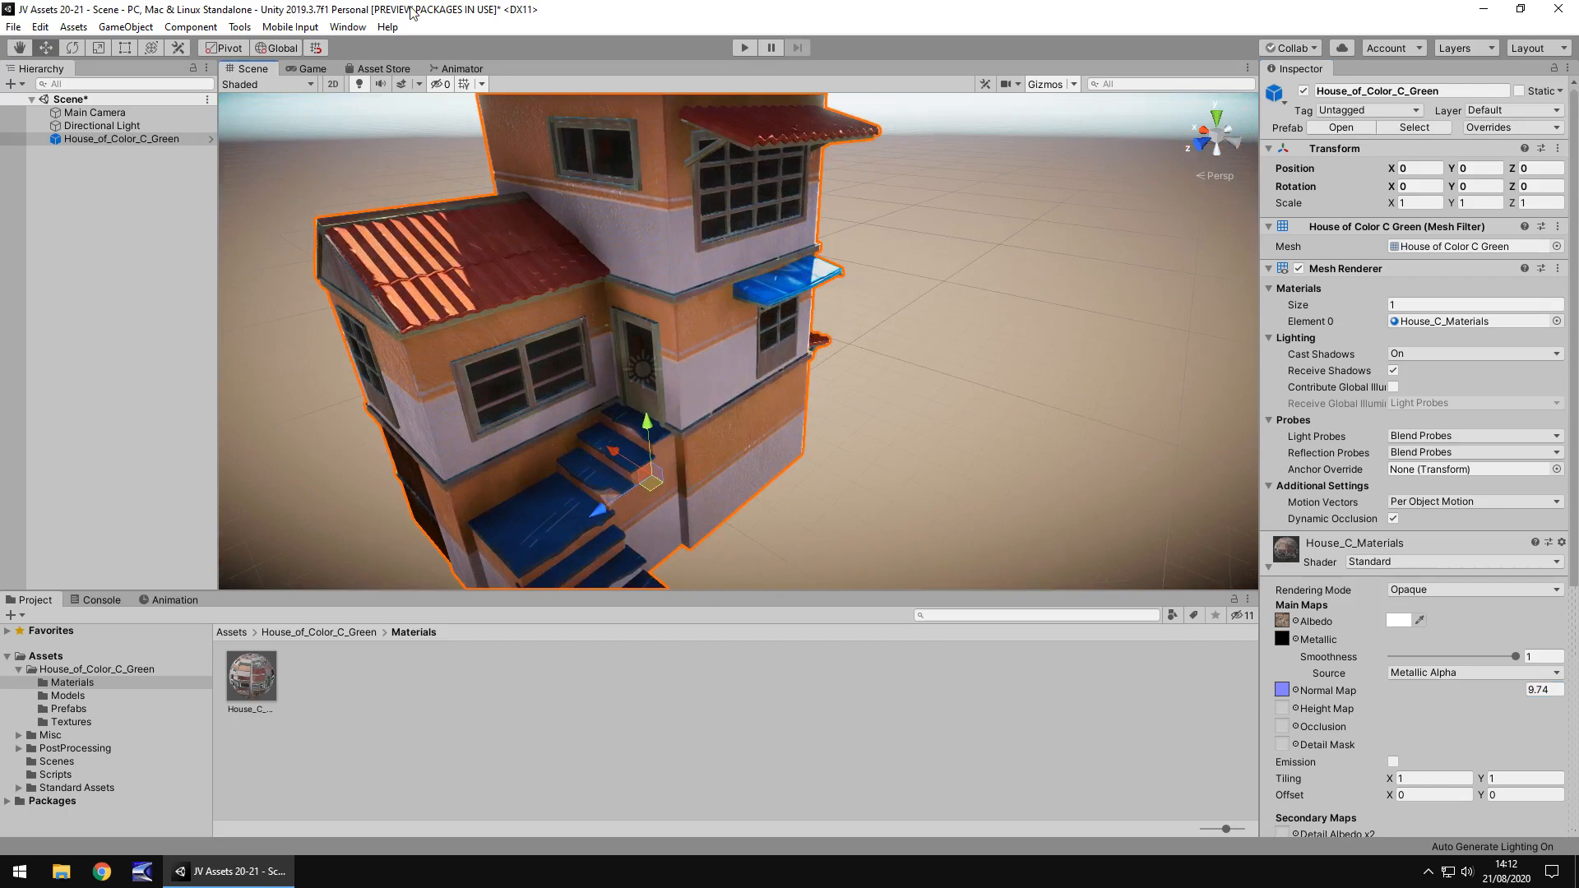
left_click(381, 68)
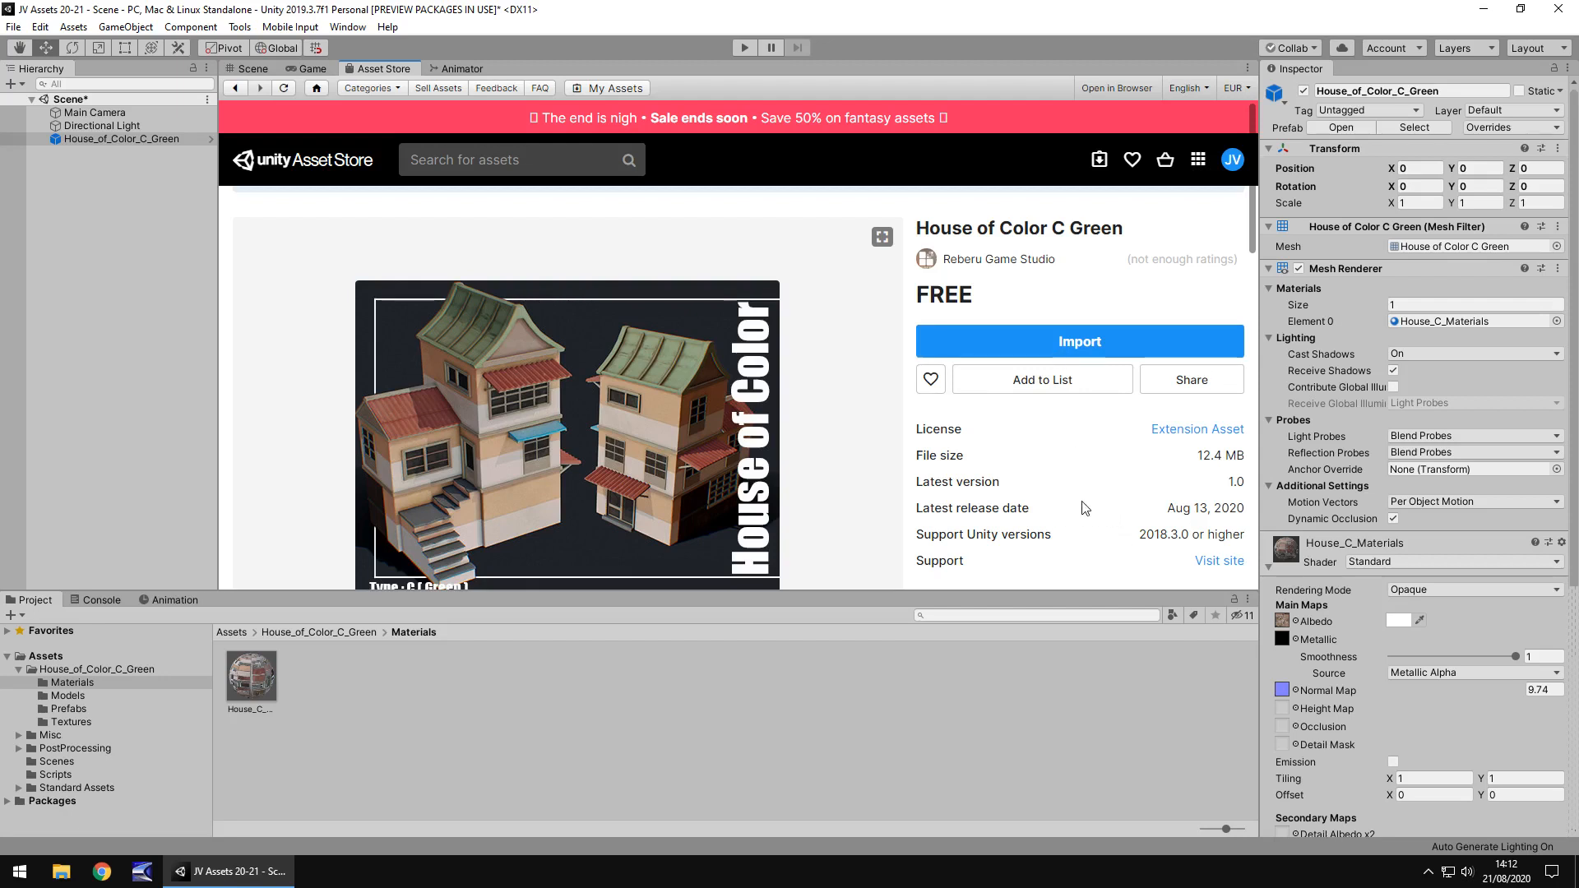
mouse_move(1048, 490)
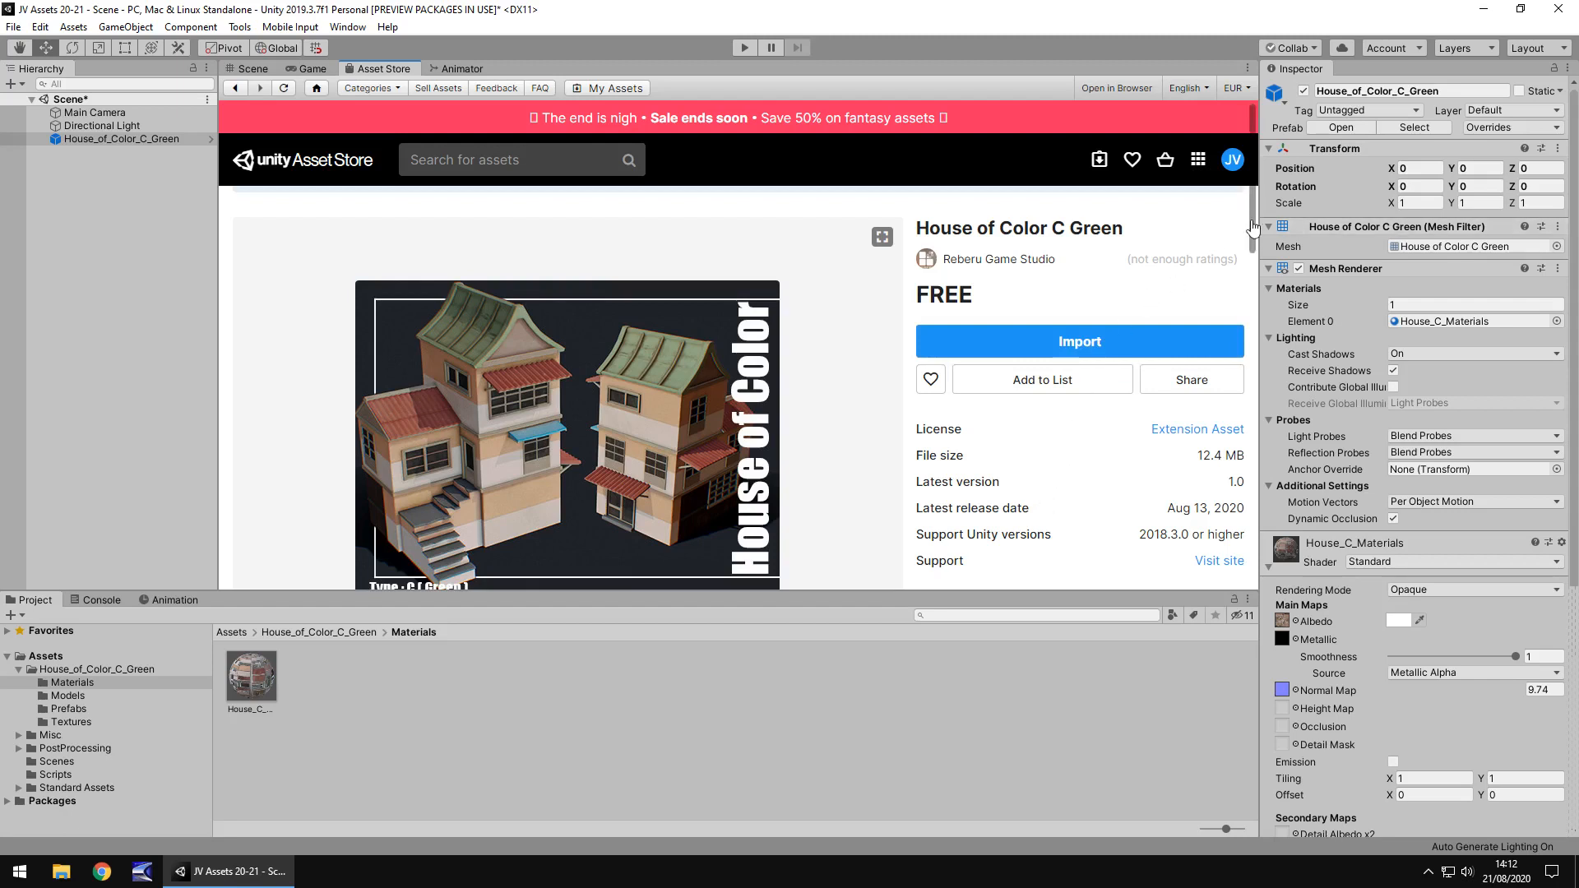
Step: Scroll the House of Color C Green store page down to its gallery, related assets and description
scroll("down", 3)
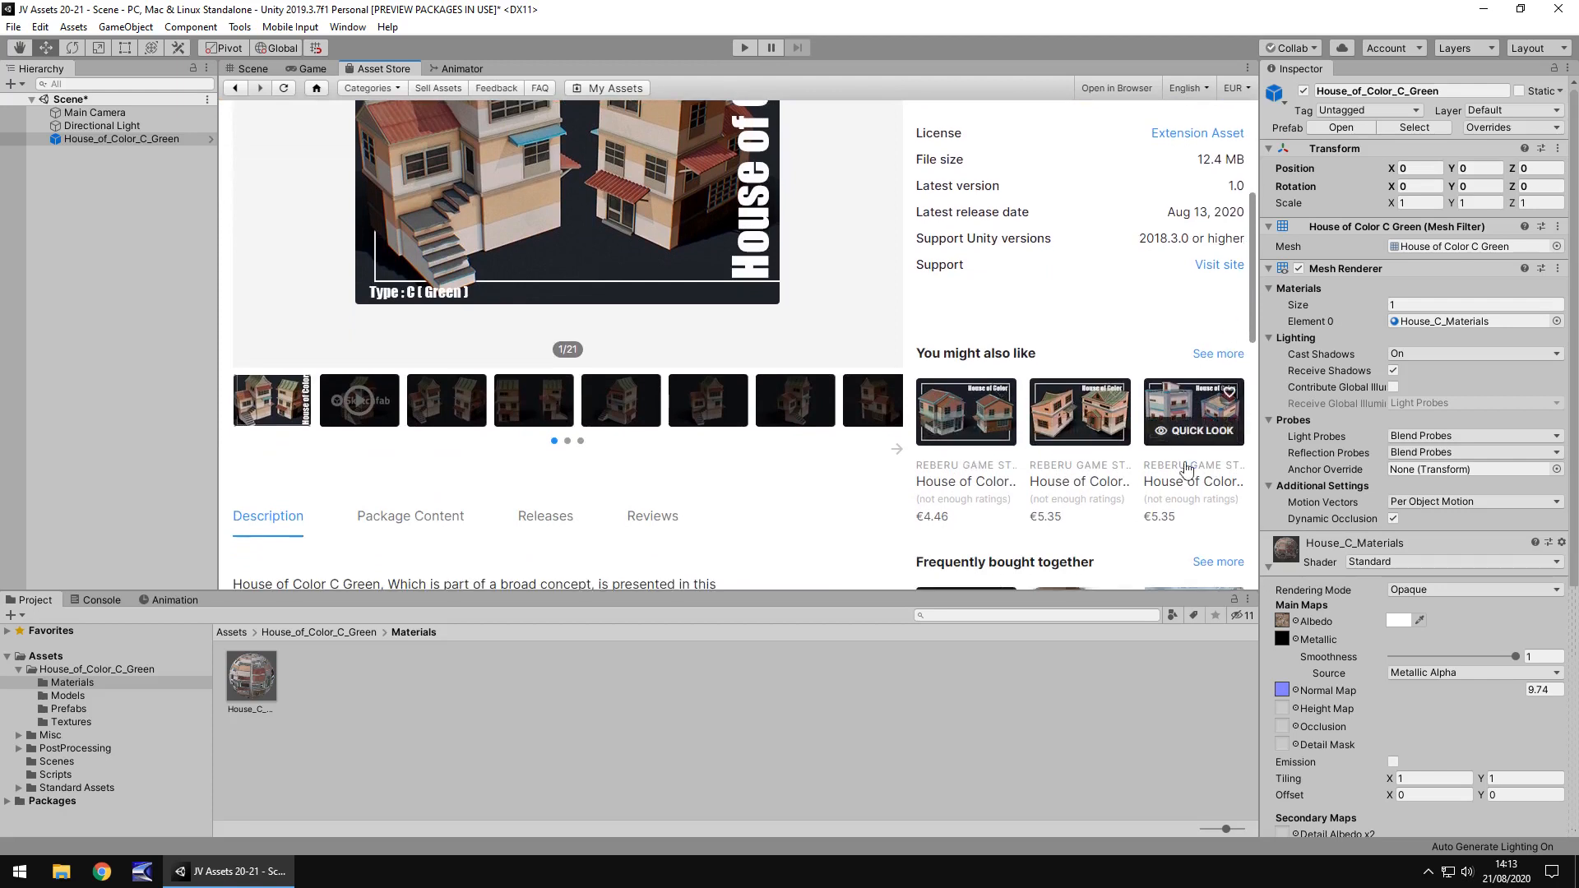
mouse_move(1057, 546)
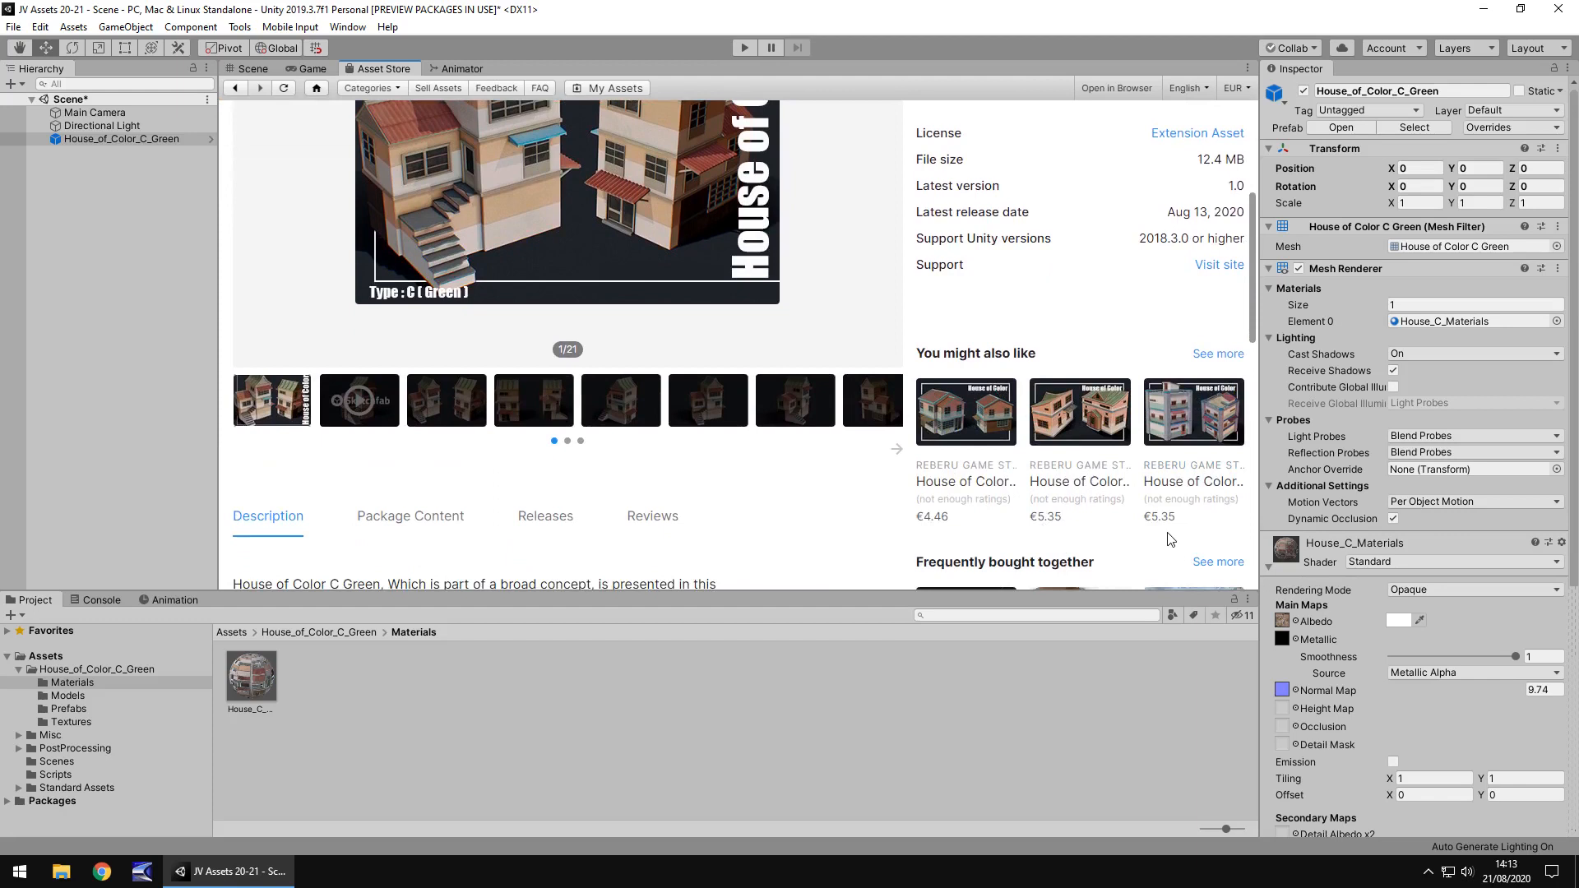
mouse_move(888, 522)
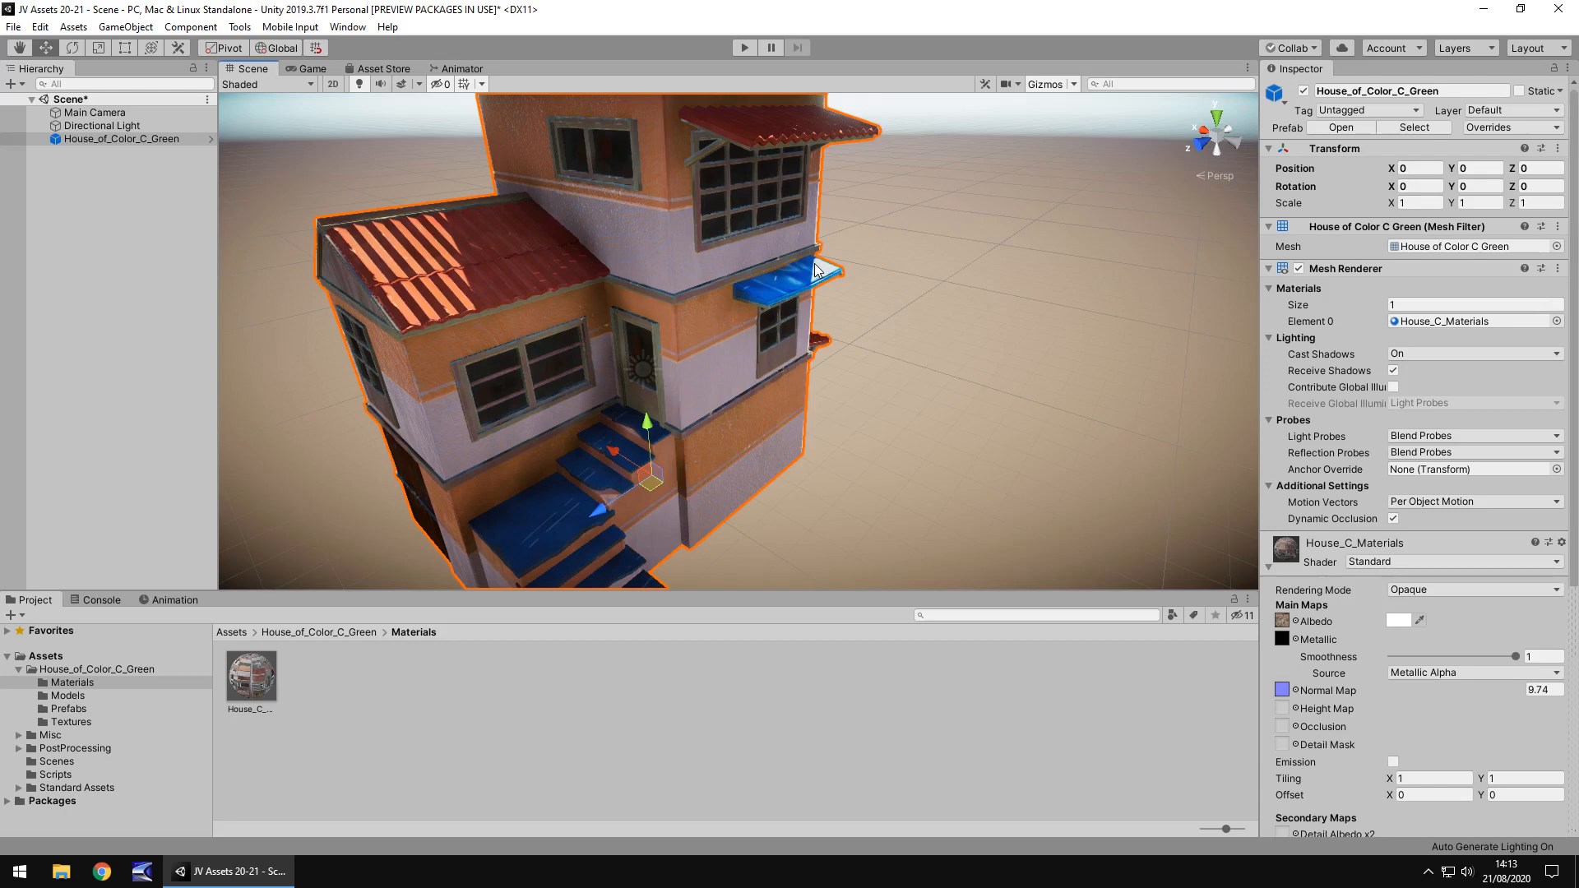
mouse_move(65, 696)
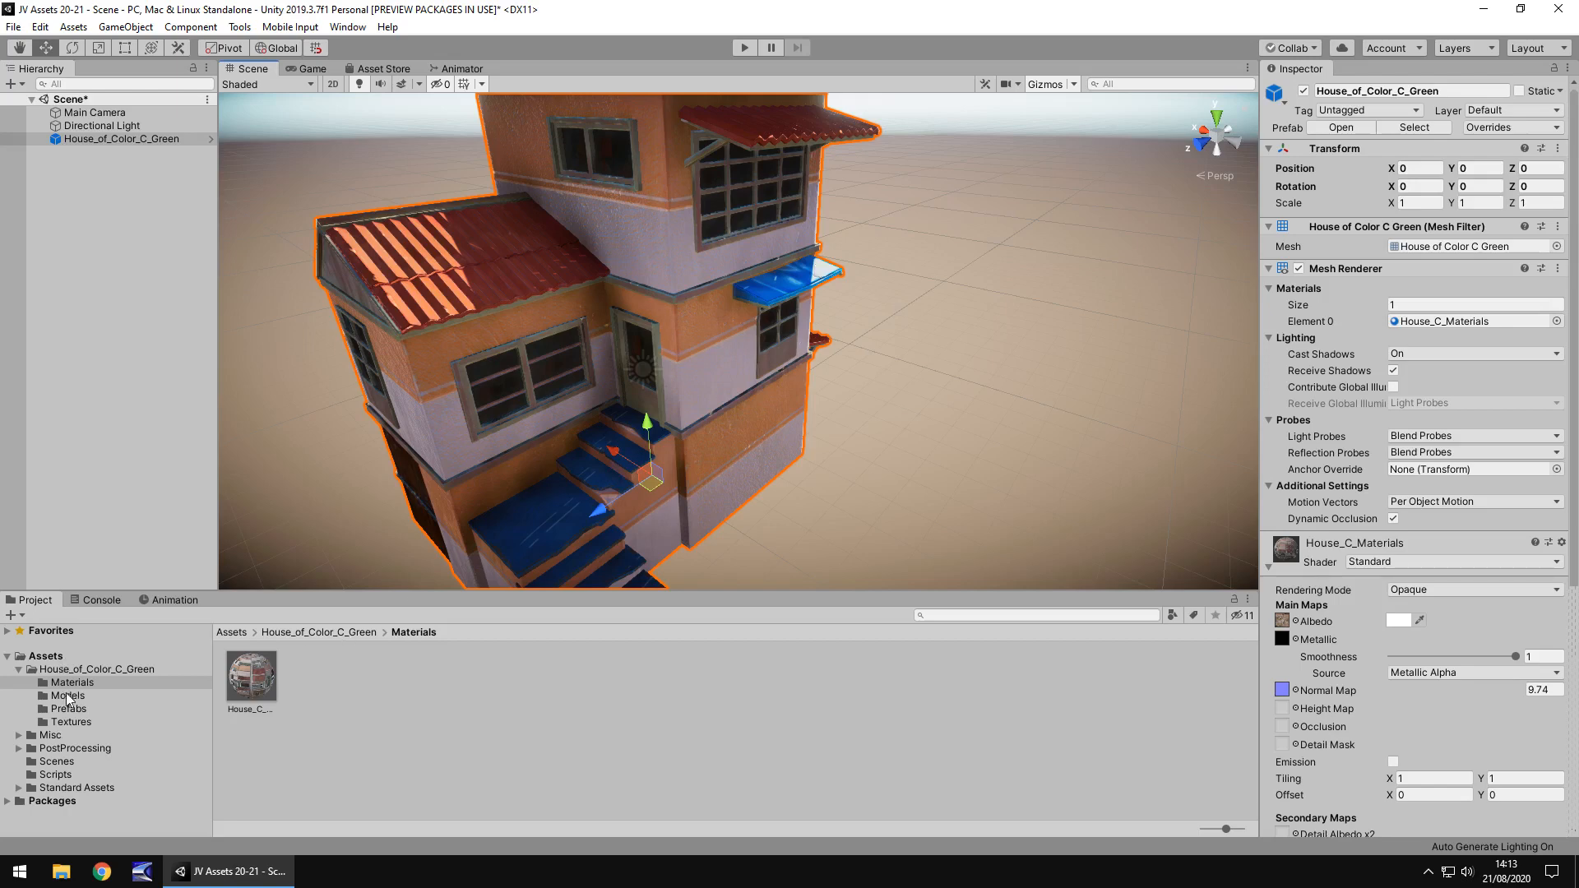
left_click(67, 707)
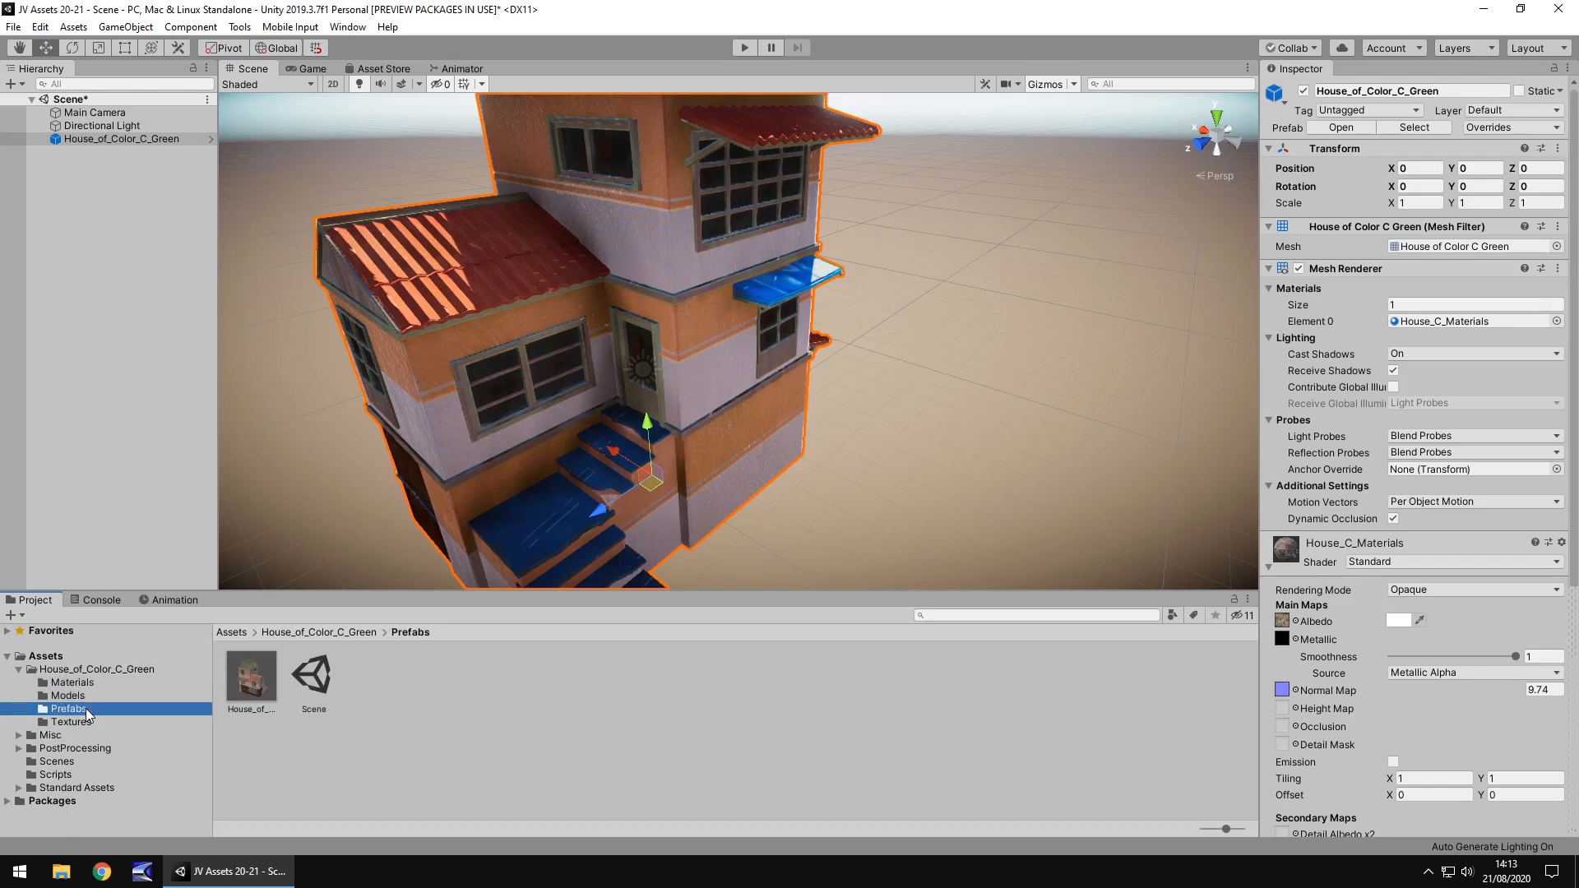
left_click(71, 680)
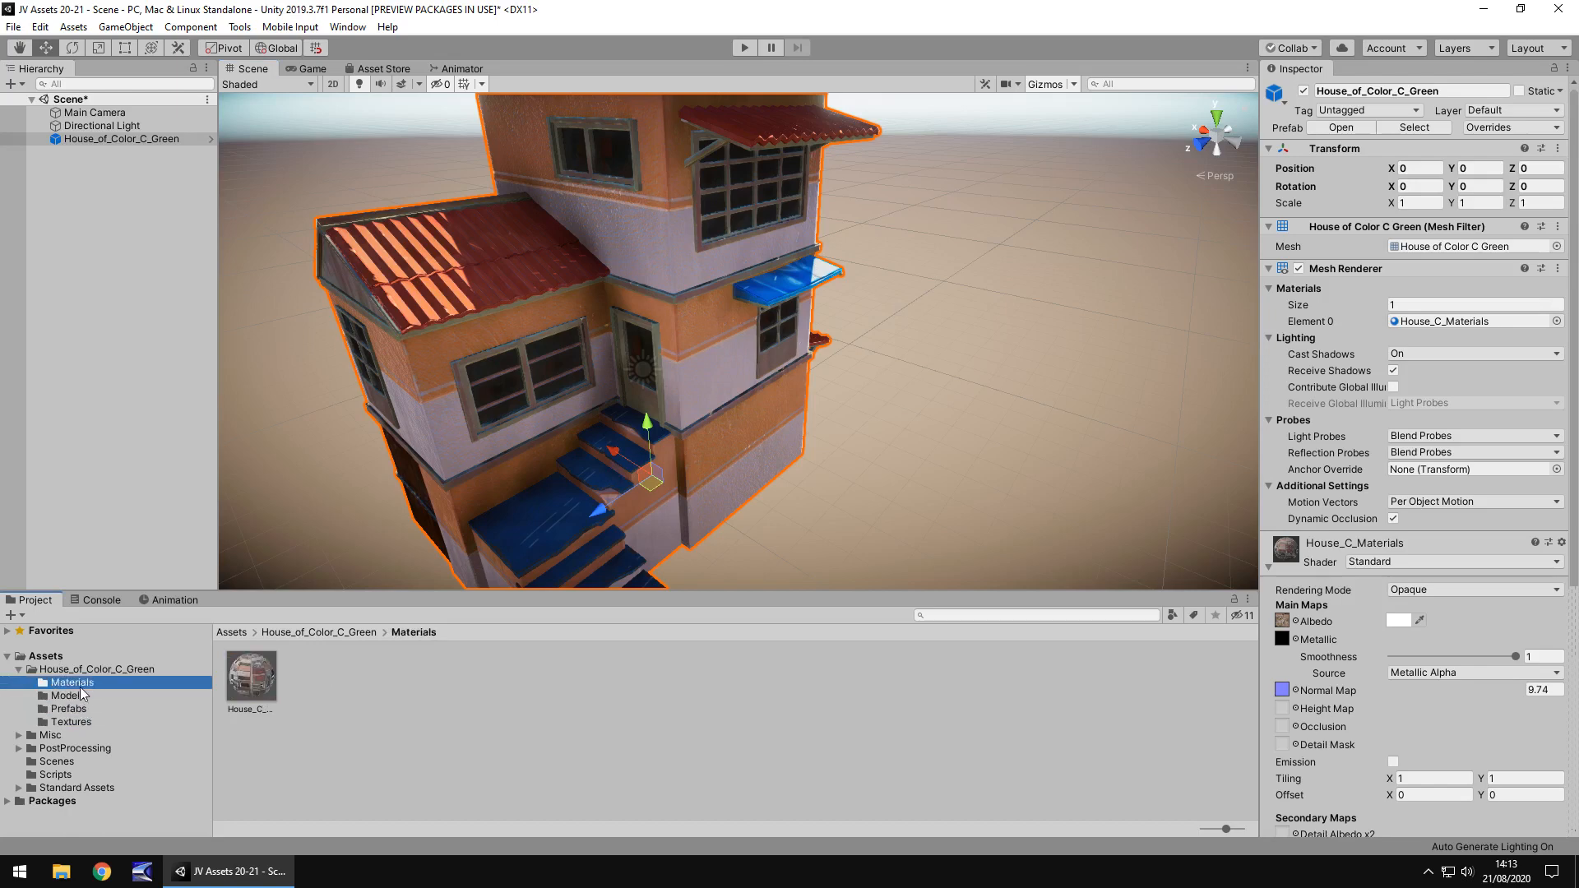
left_click(69, 694)
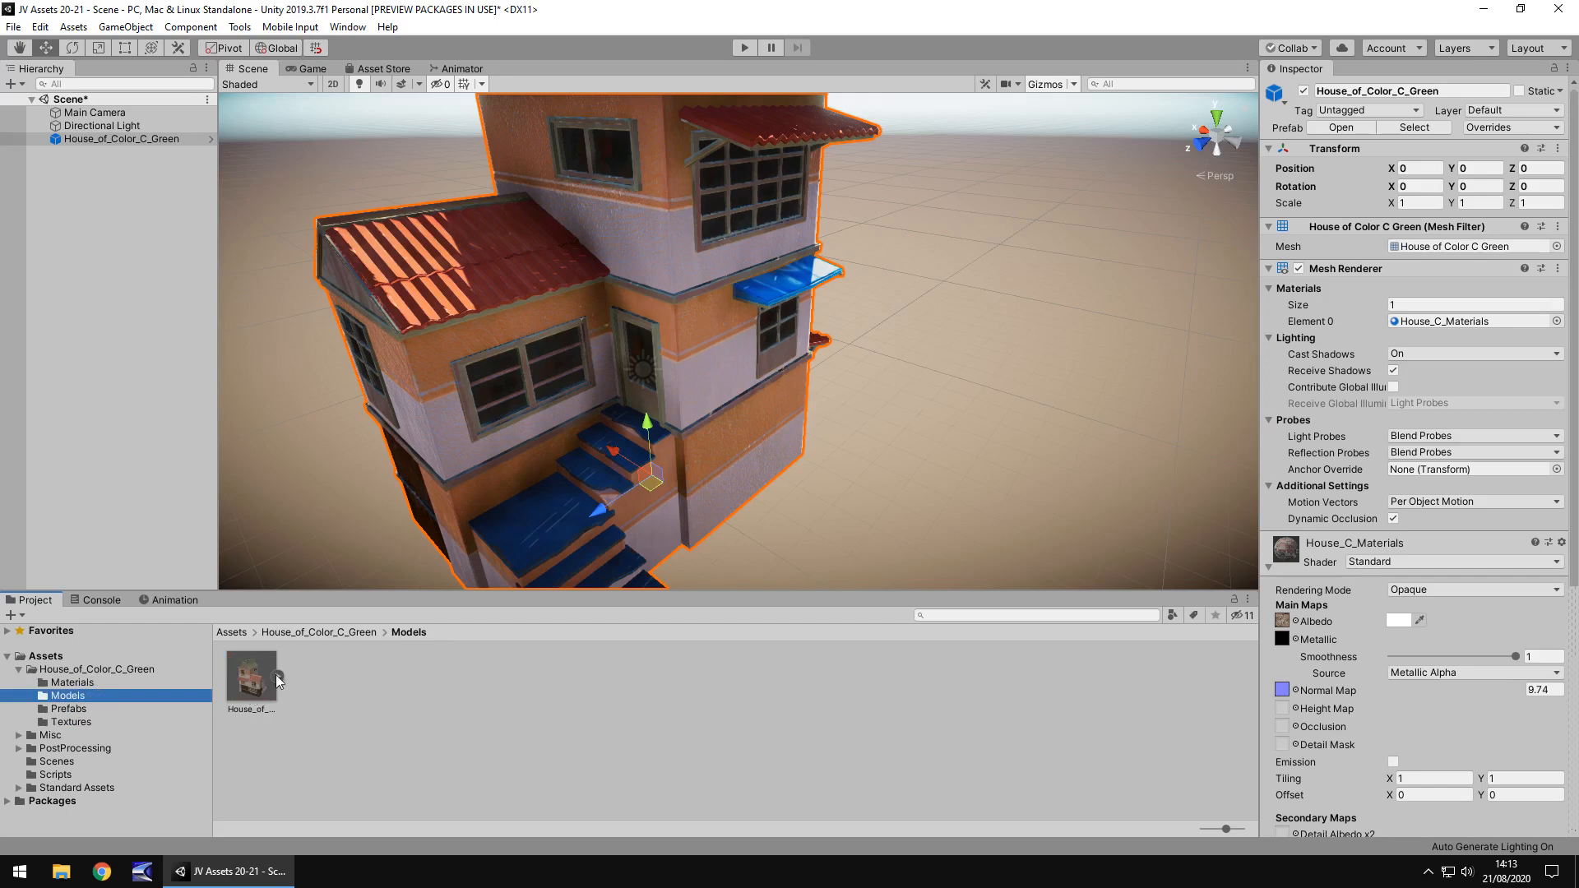
left_click(71, 681)
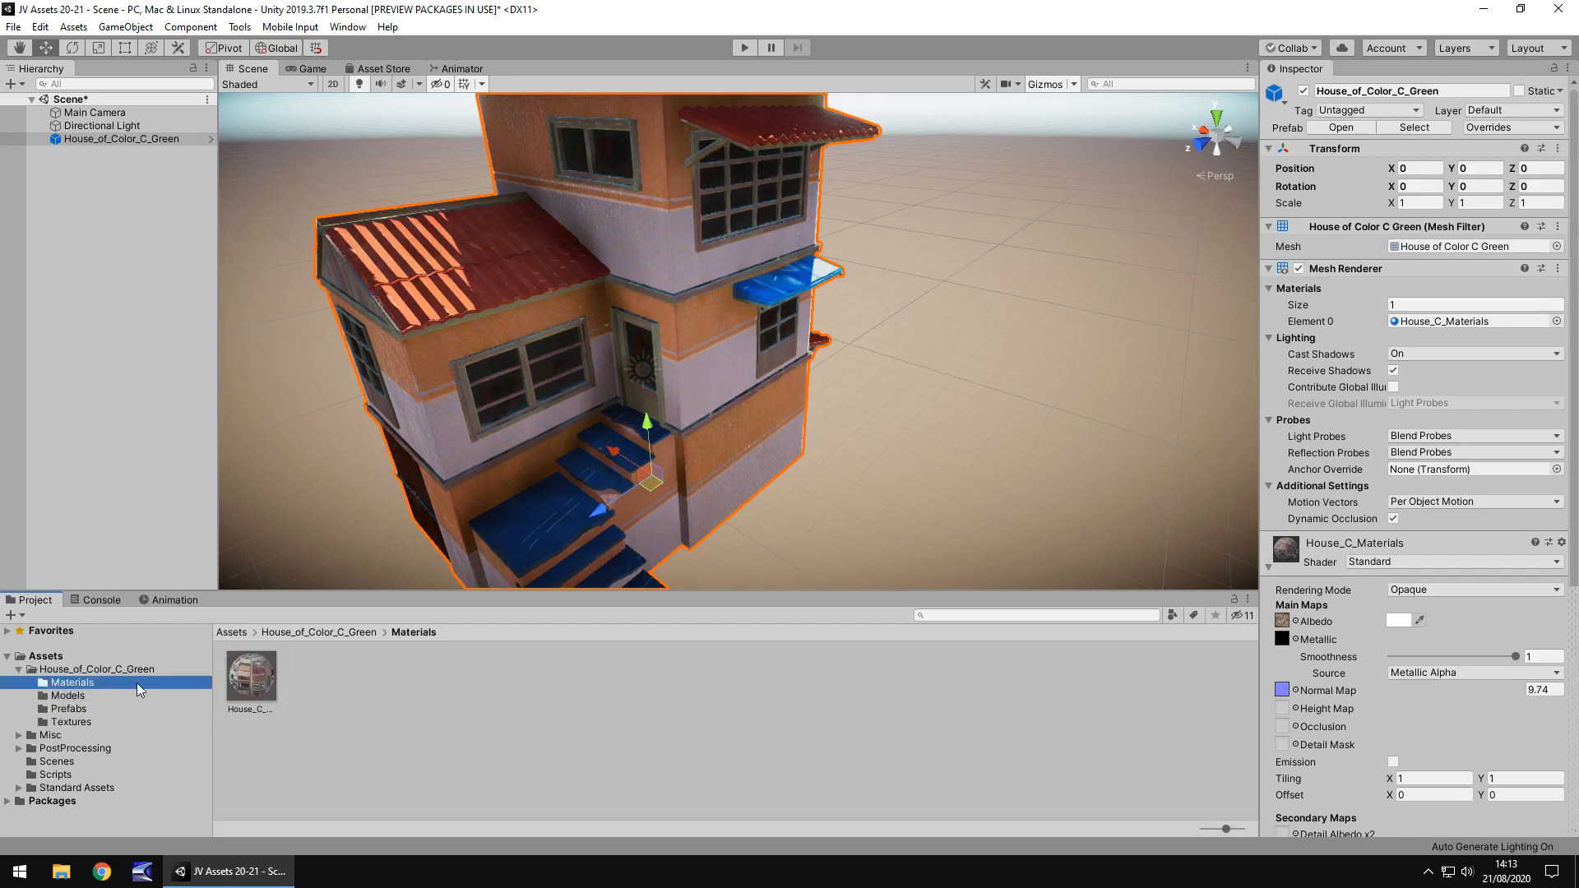
mouse_move(159, 694)
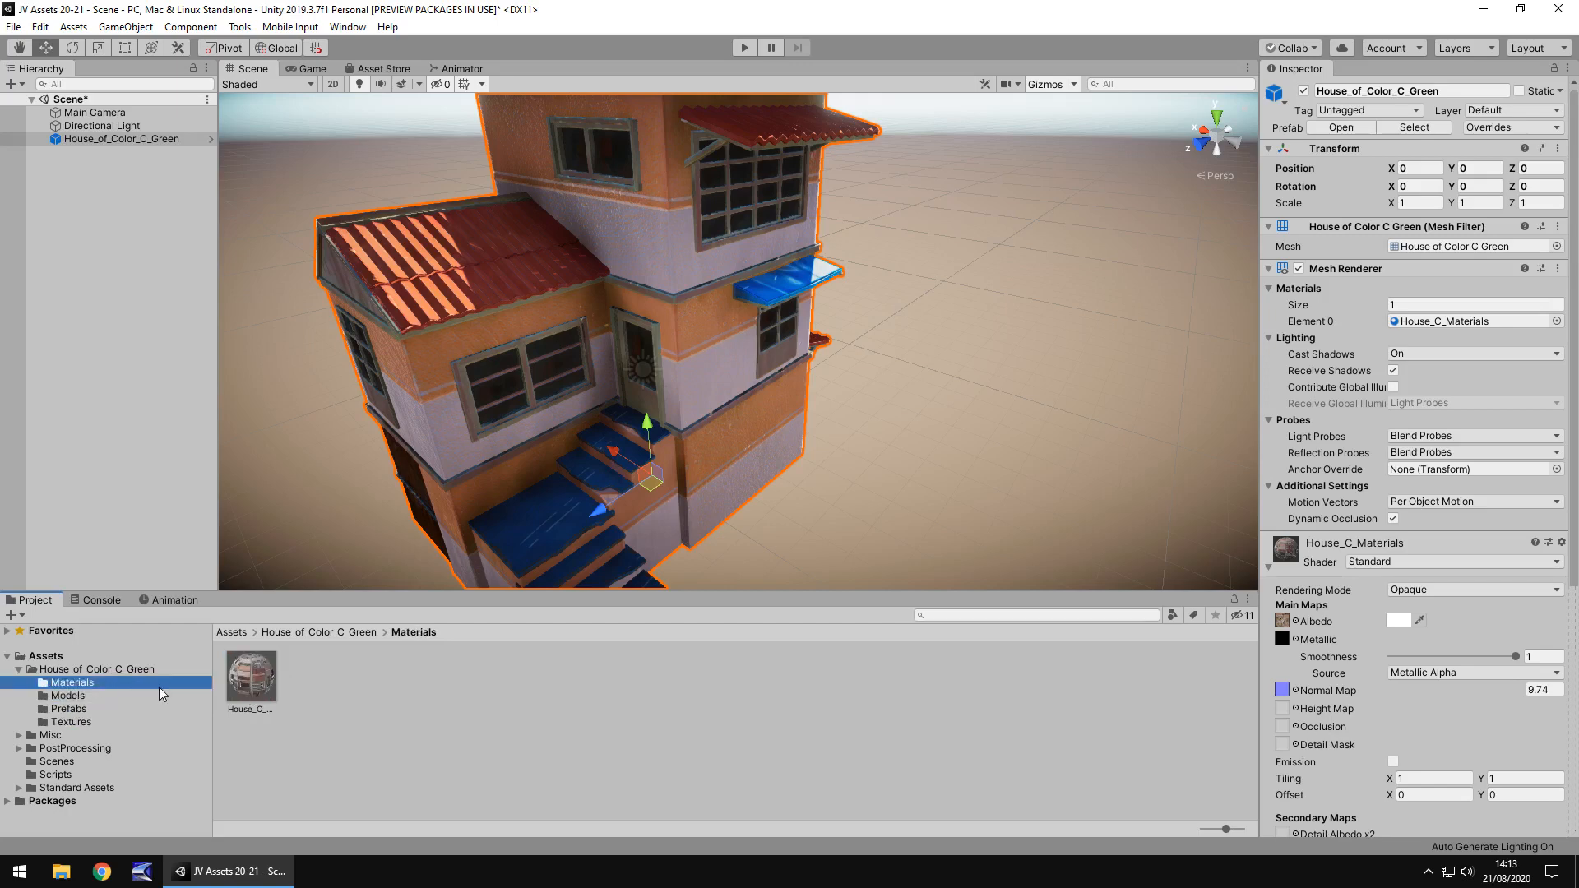